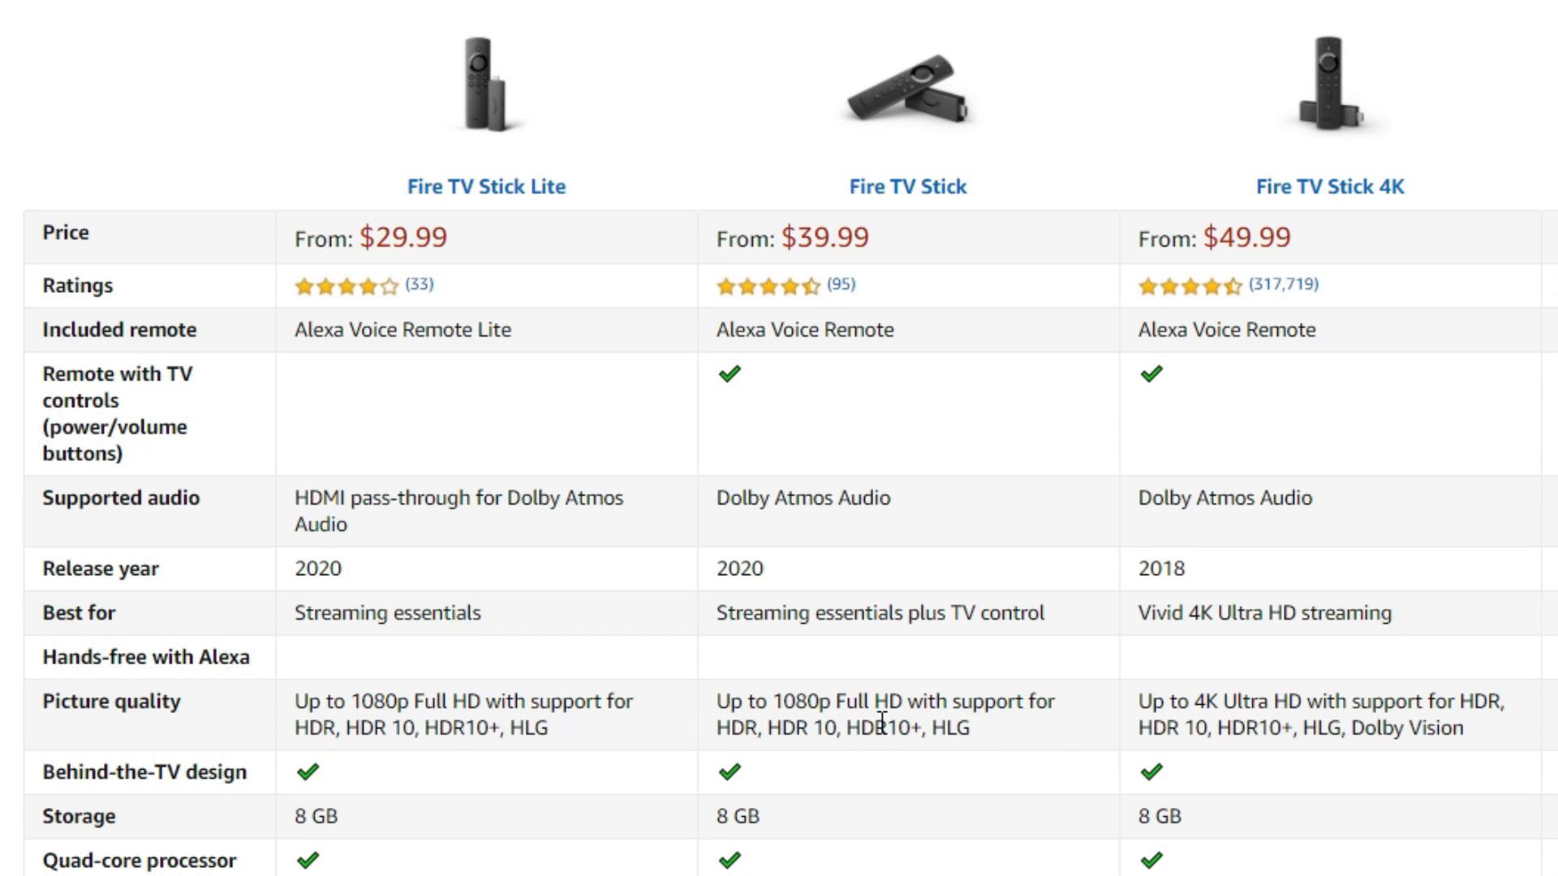
# Subscribe to the YouTube channel and turn on the bell for new-upload alerts
pyautogui.moveTo(478, 716); pyautogui.dragTo(973, 725)
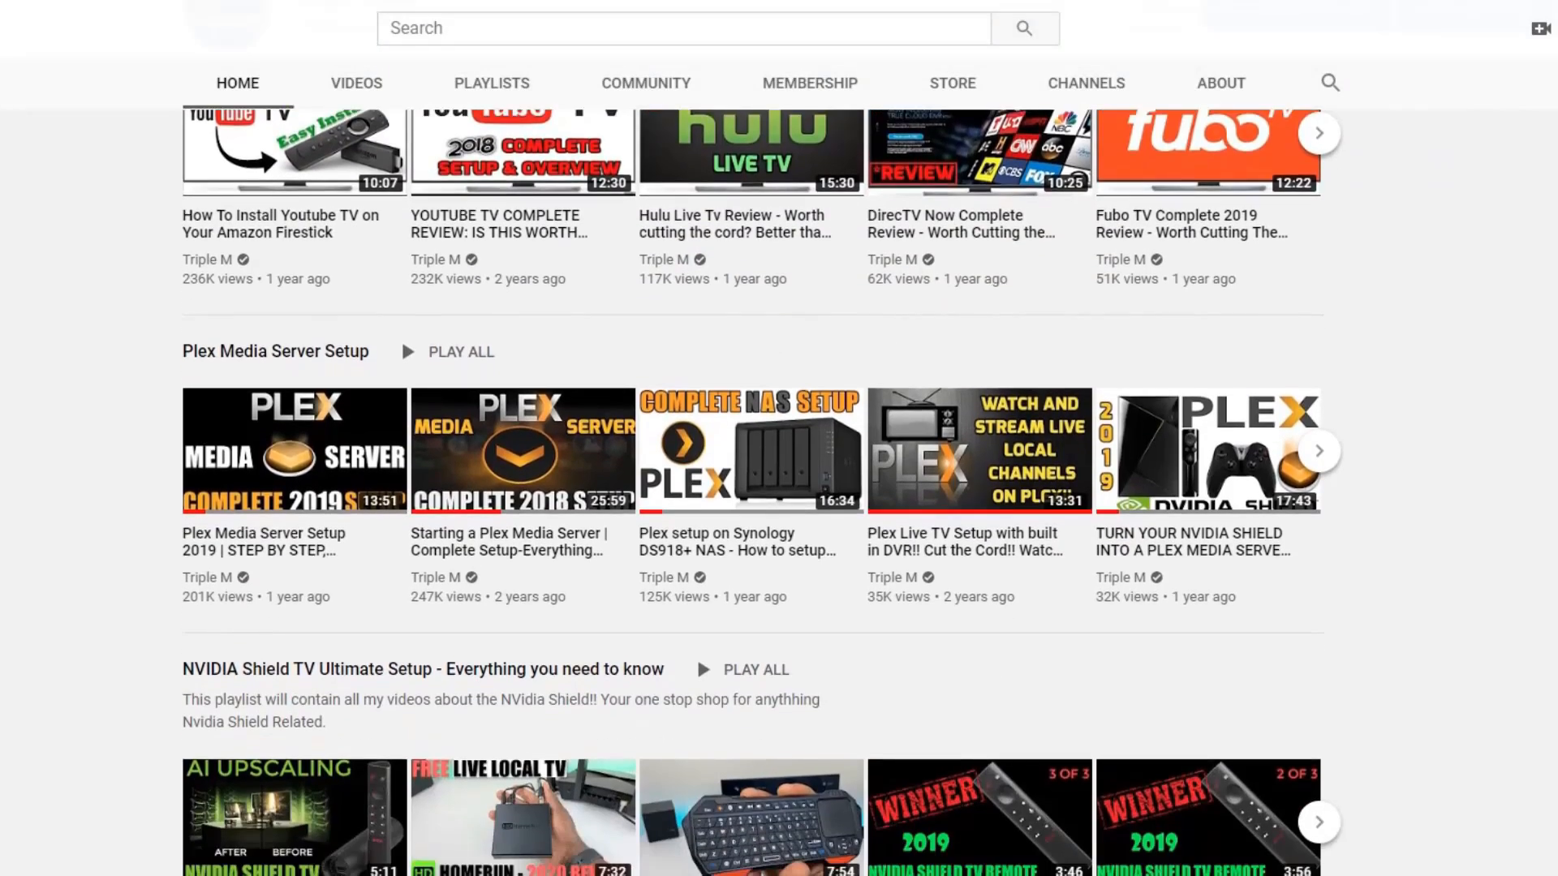
pyautogui.scroll(-3)
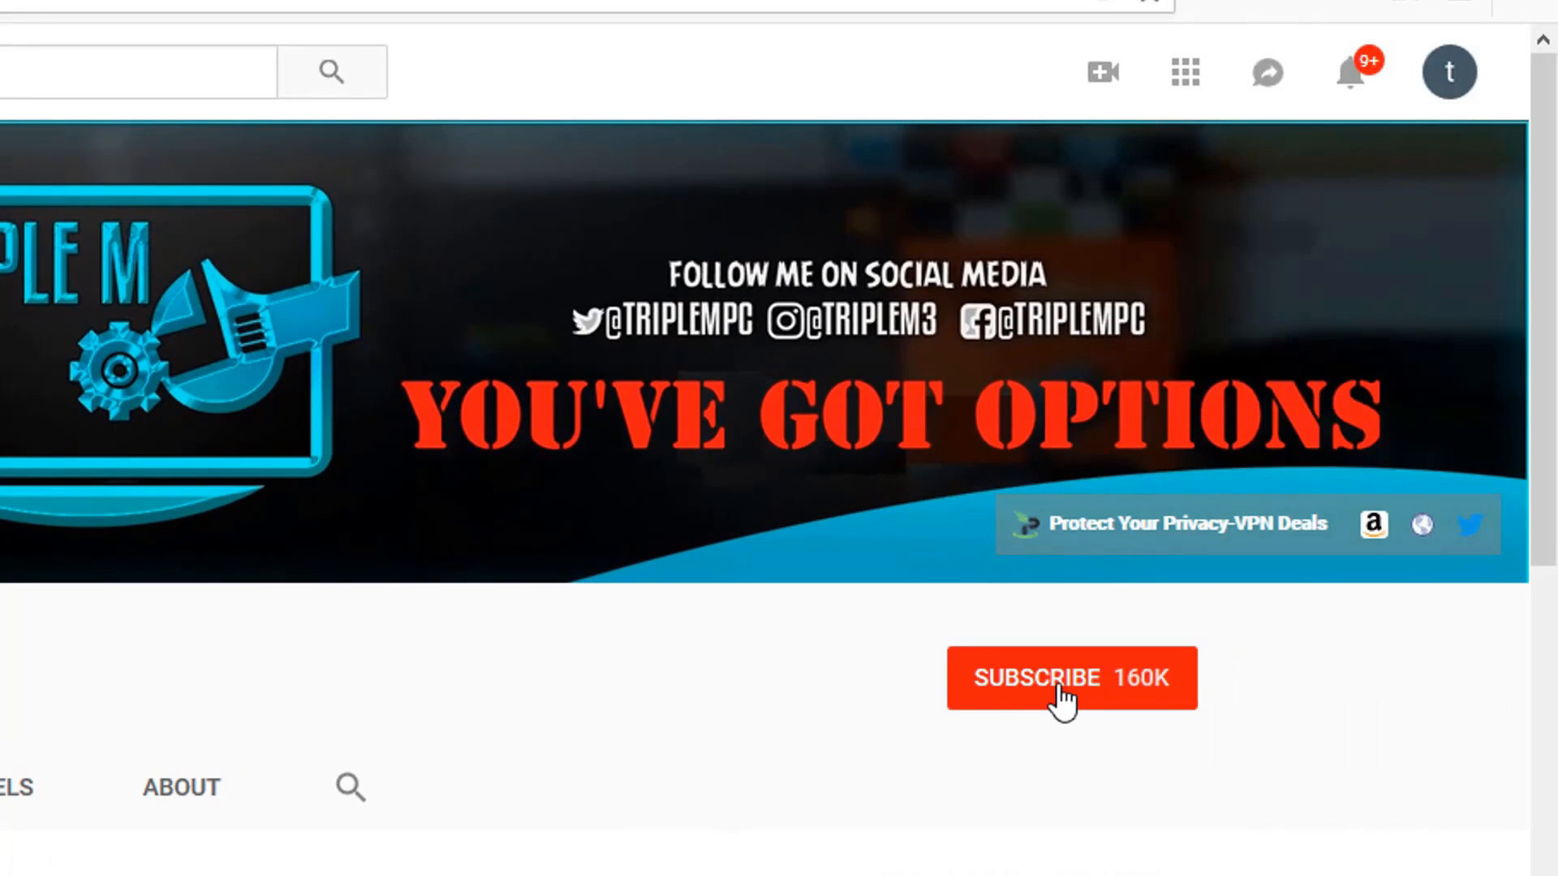
pyautogui.click(1072, 679)
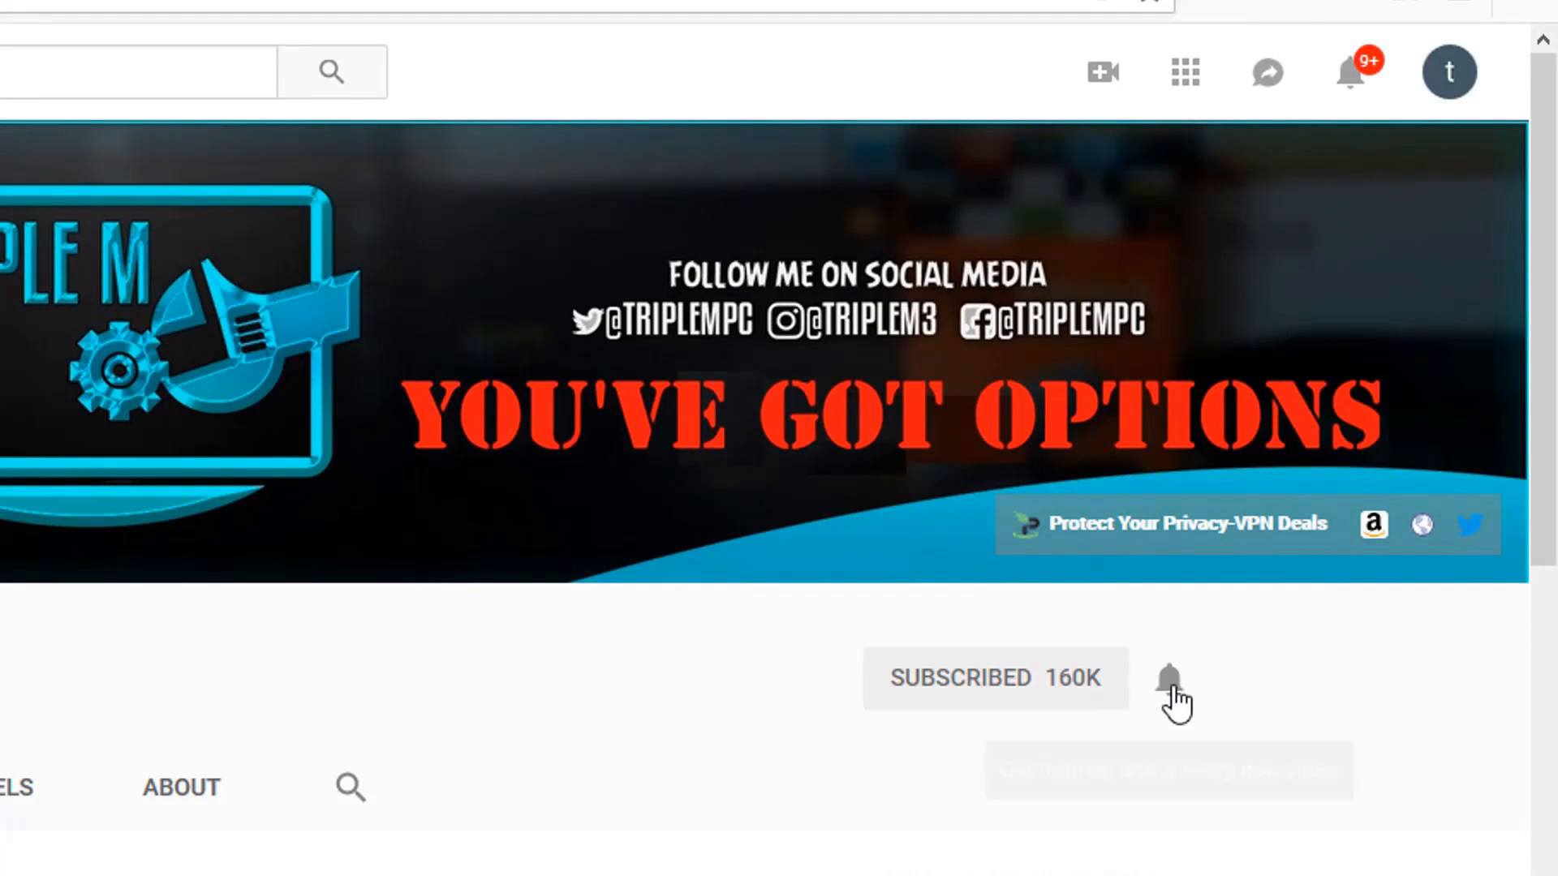
pyautogui.click(1169, 678)
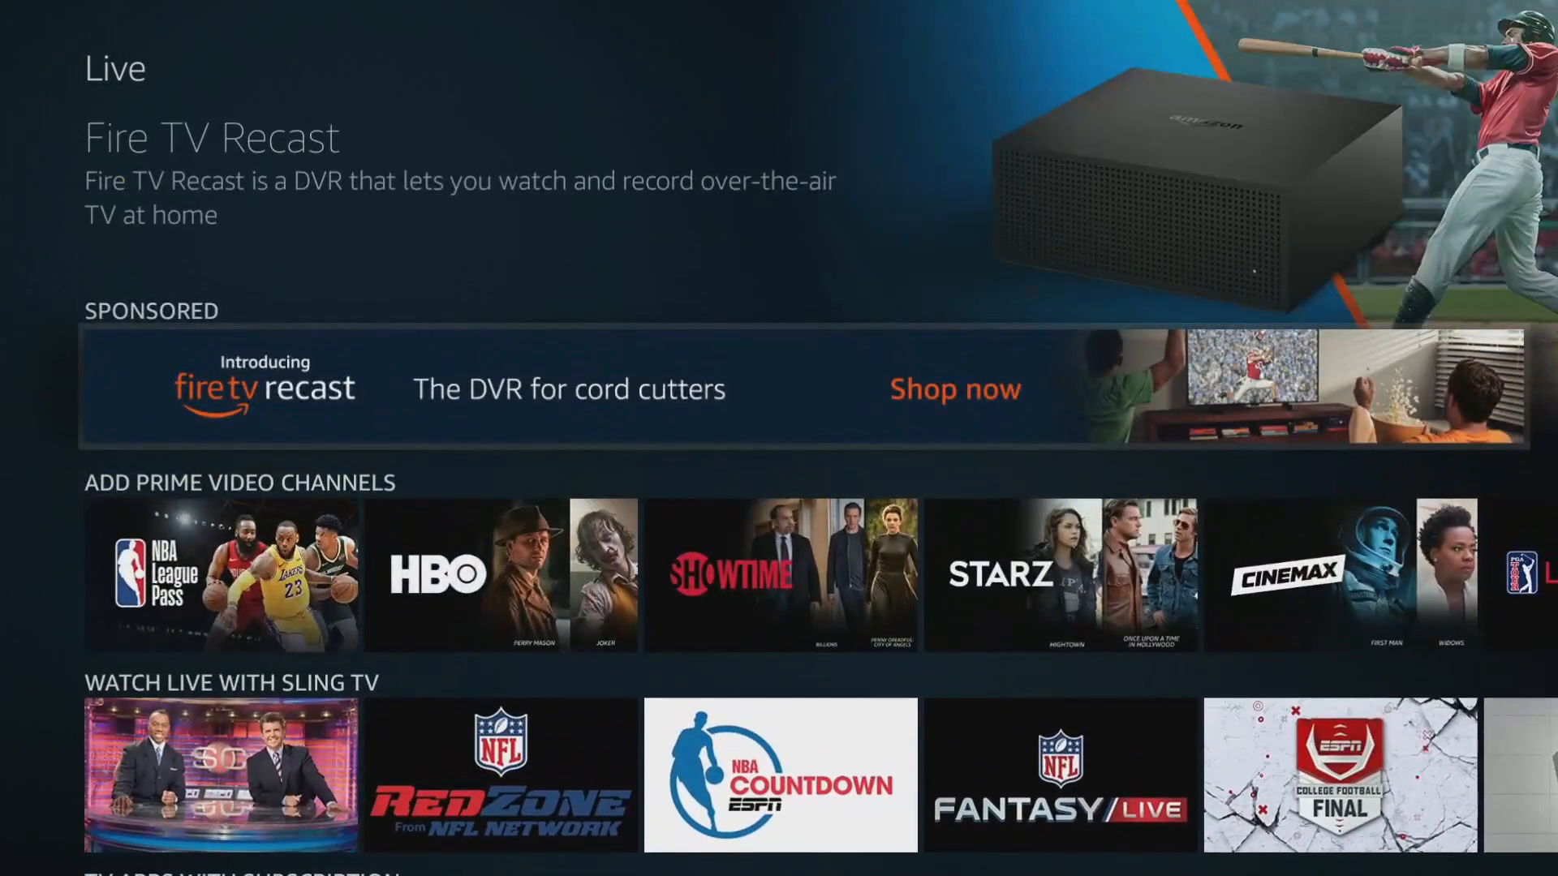
pyautogui.click(131, 68)
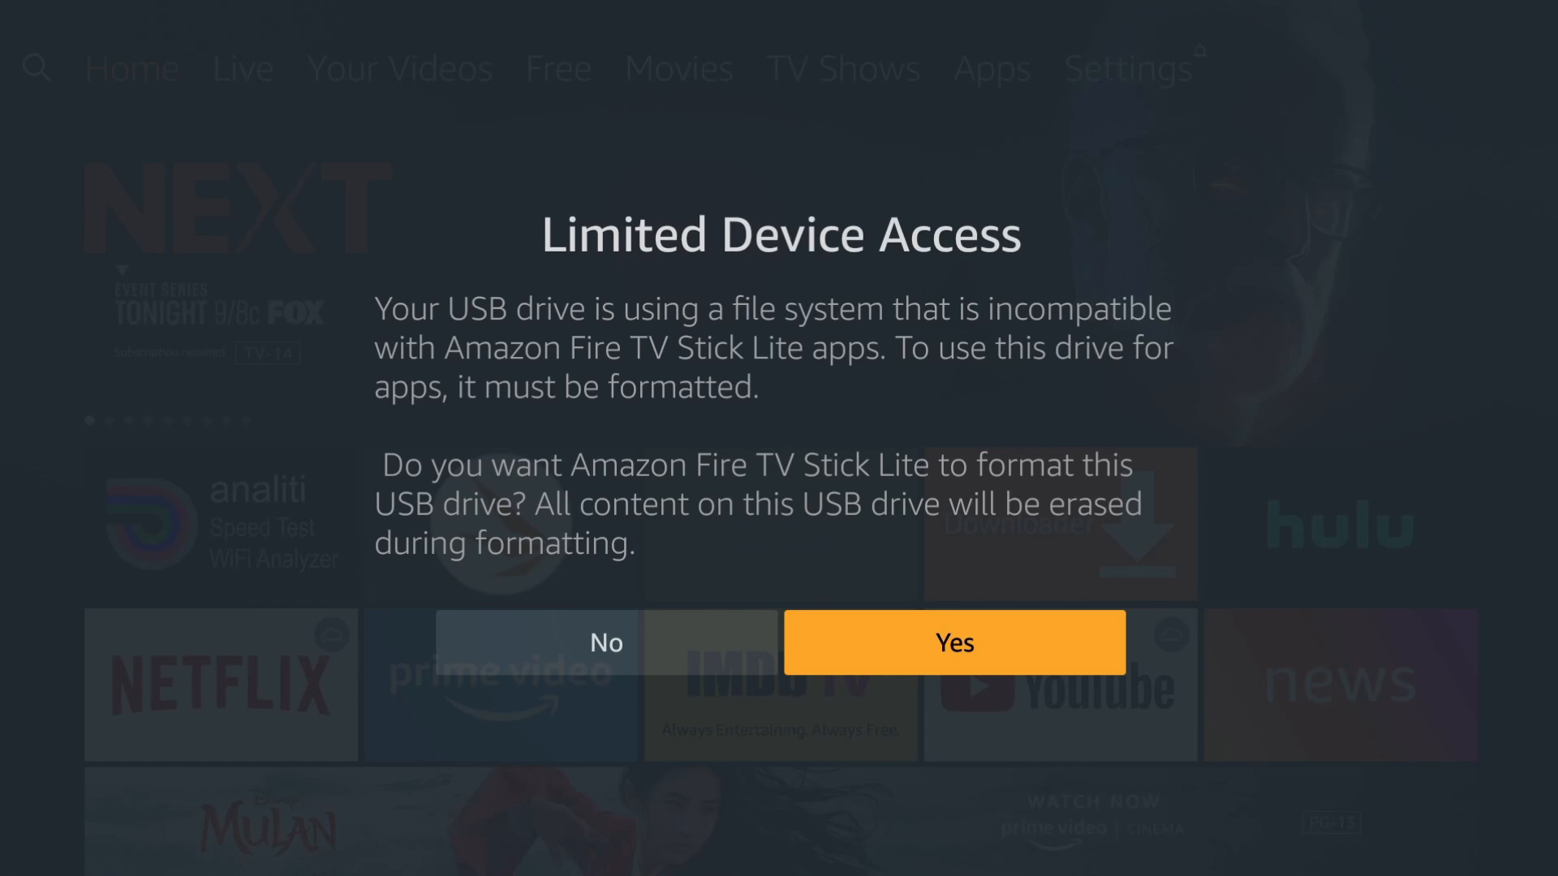
# Confirm formatting the USB drive for app storage, accept the erase warning, and acknowledge completion
pyautogui.click(953, 643)
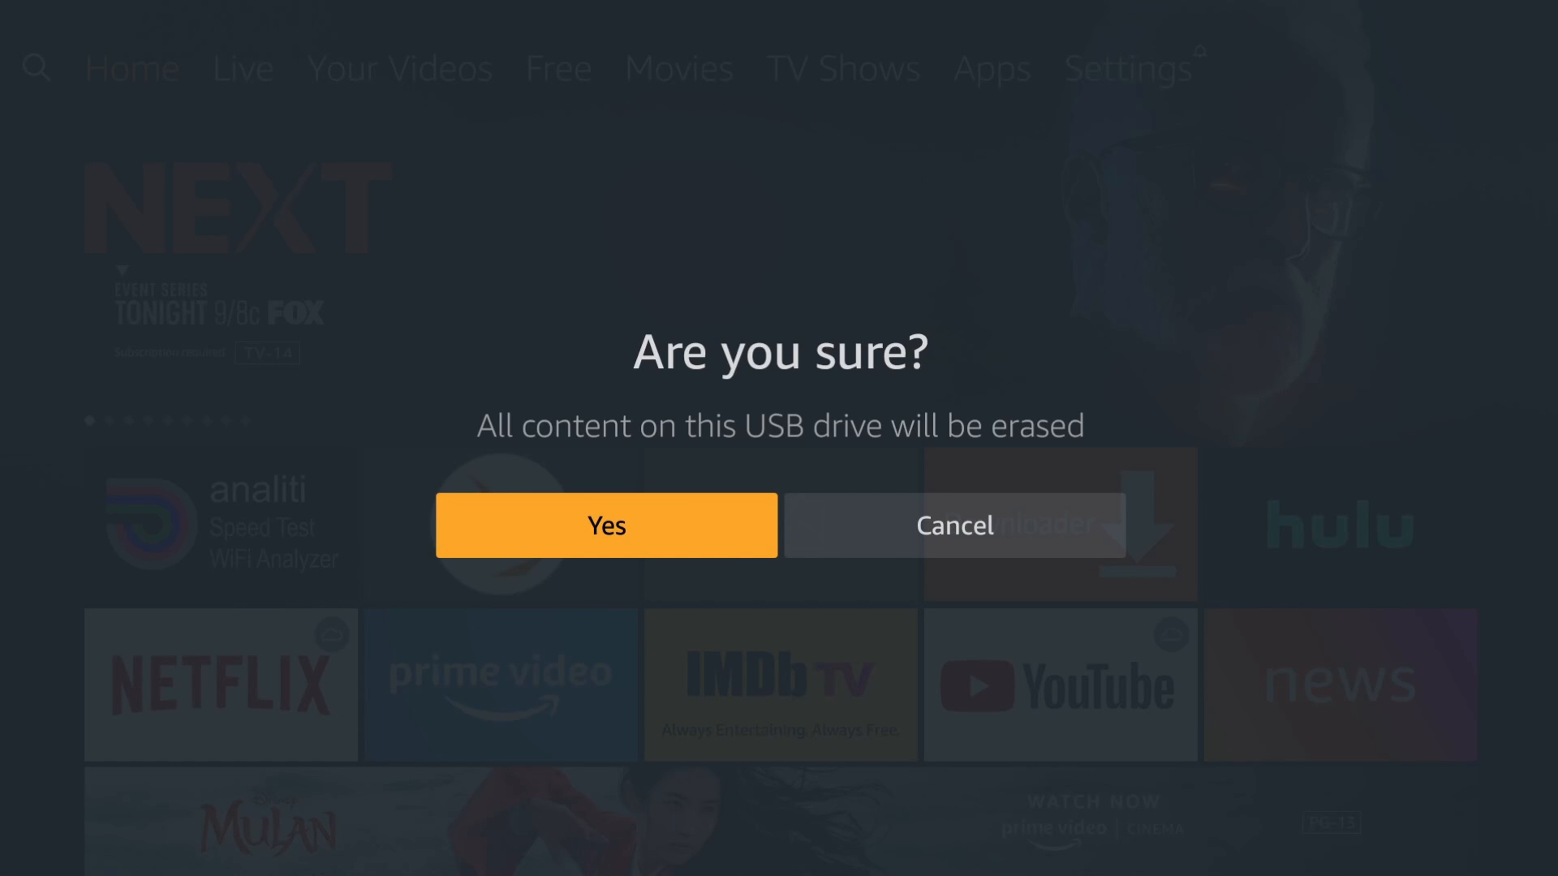
pyautogui.click(605, 524)
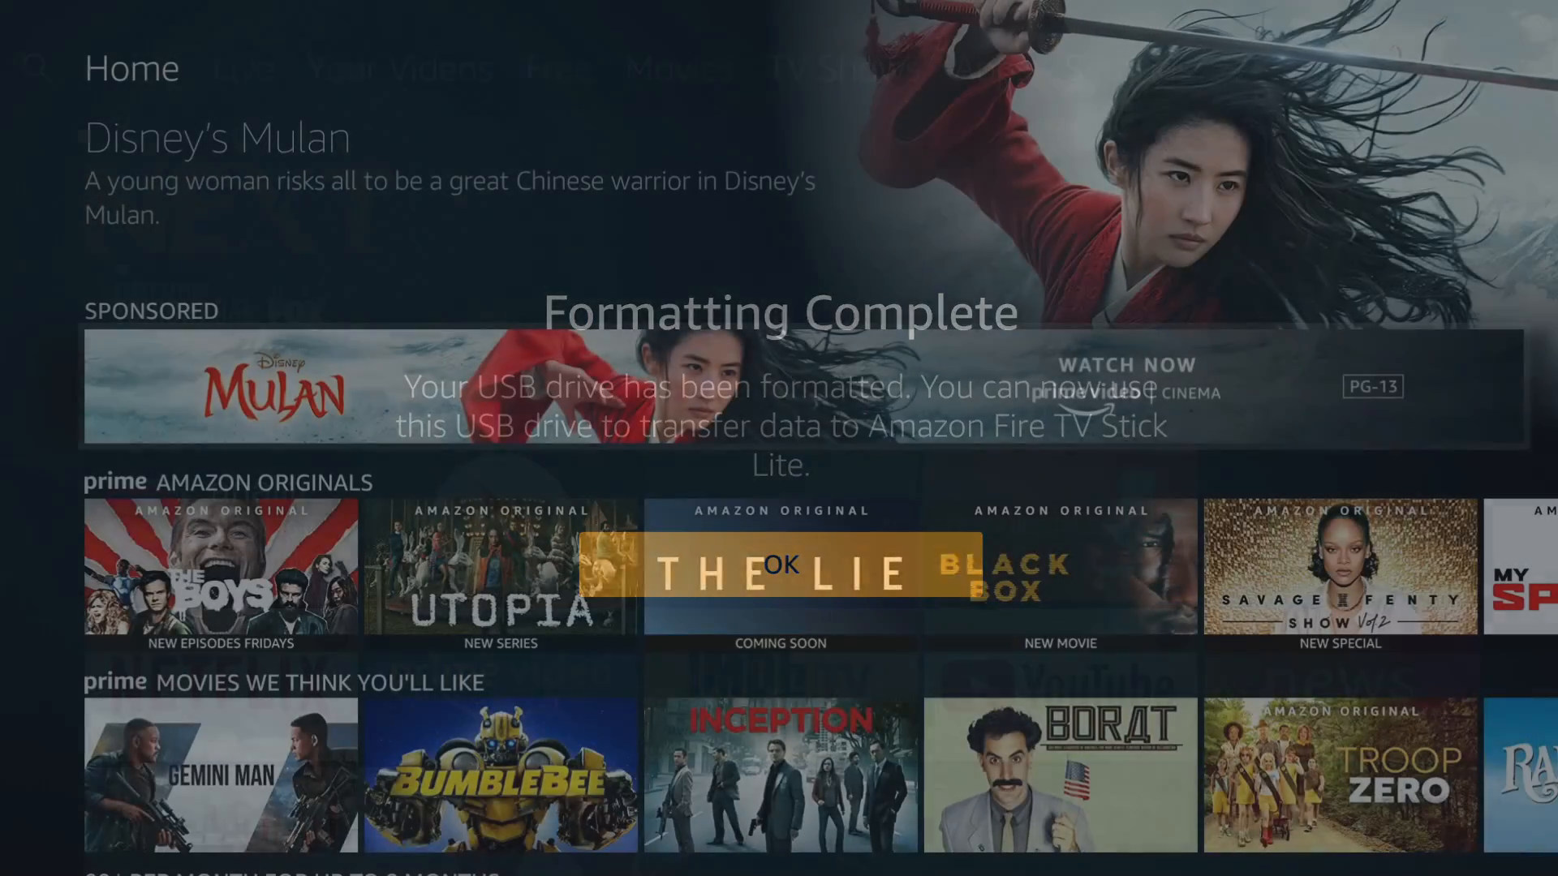
pyautogui.click(784, 565)
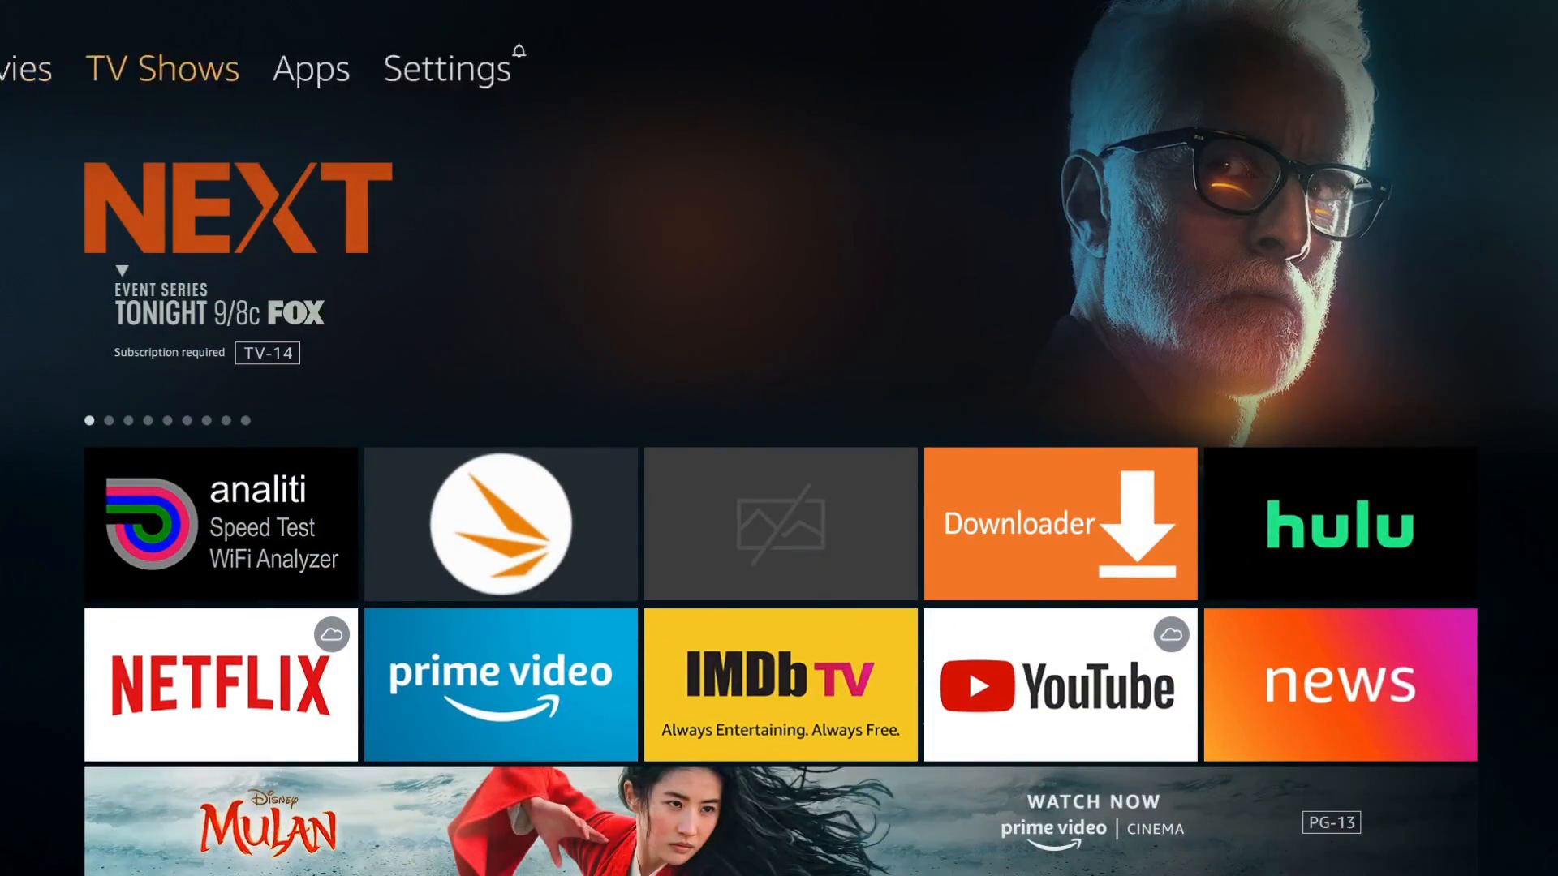
# Check the USB drive under Settings > My Fire TV showing about 30 GB free, then reach Applications settings
pyautogui.click(444, 68)
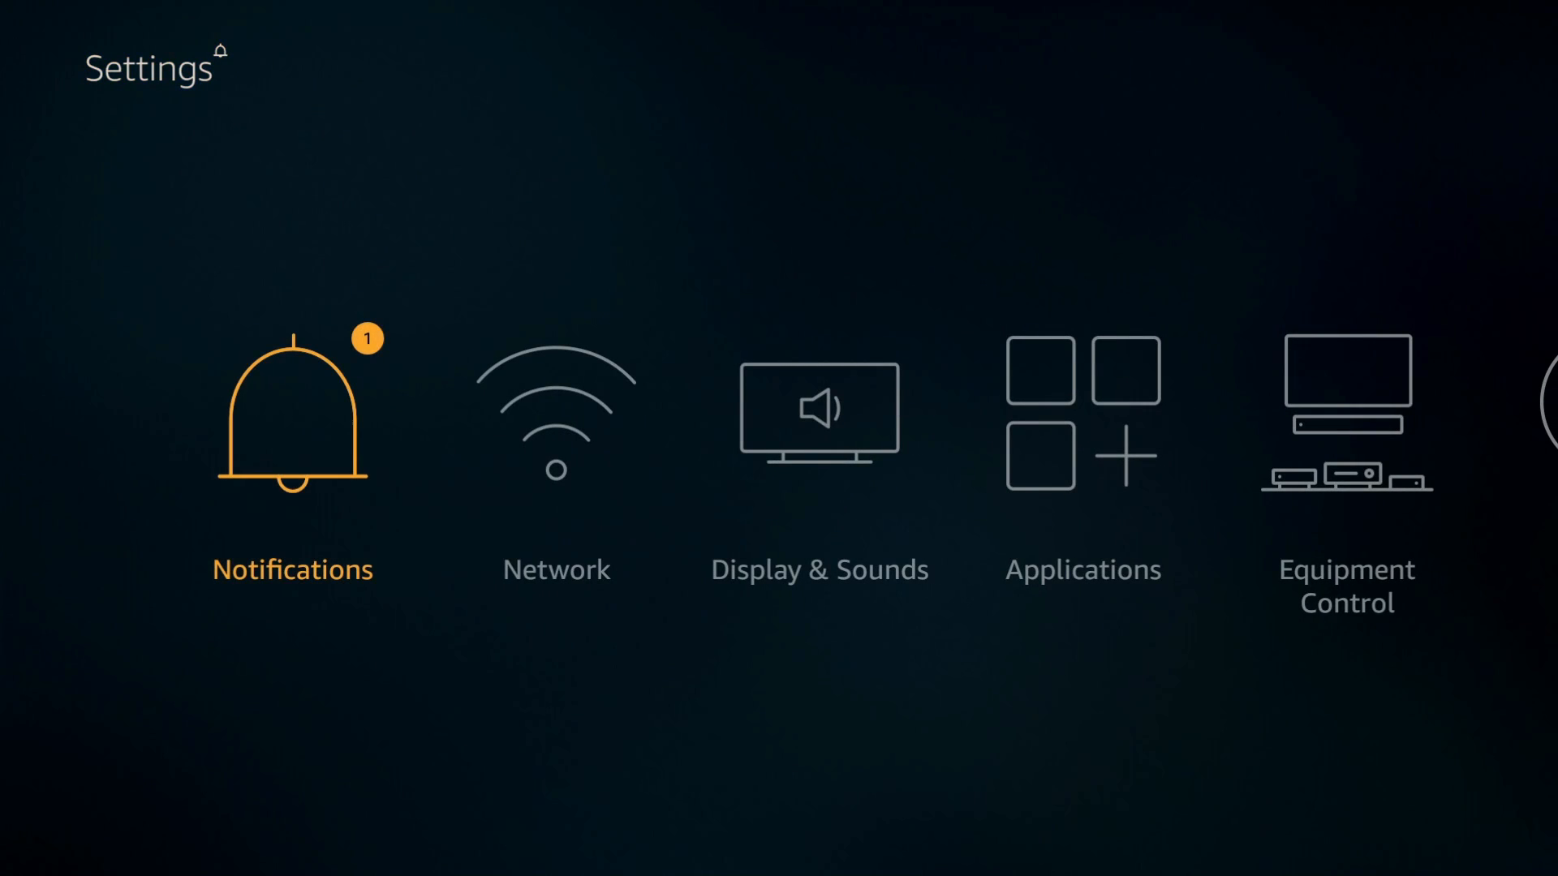
pyautogui.hscroll(3)
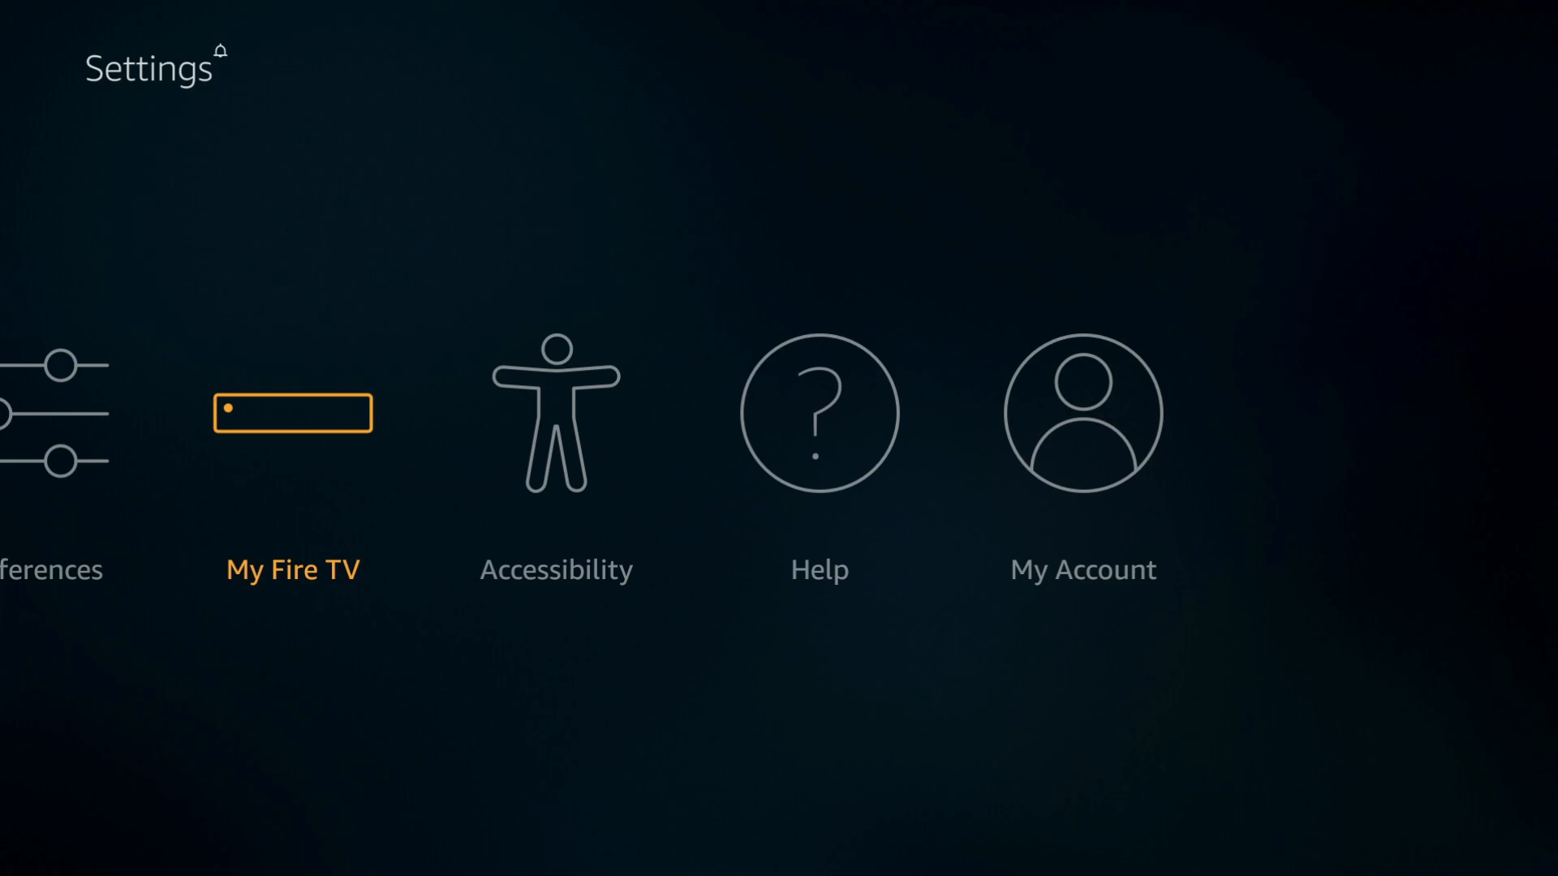
pyautogui.click(292, 412)
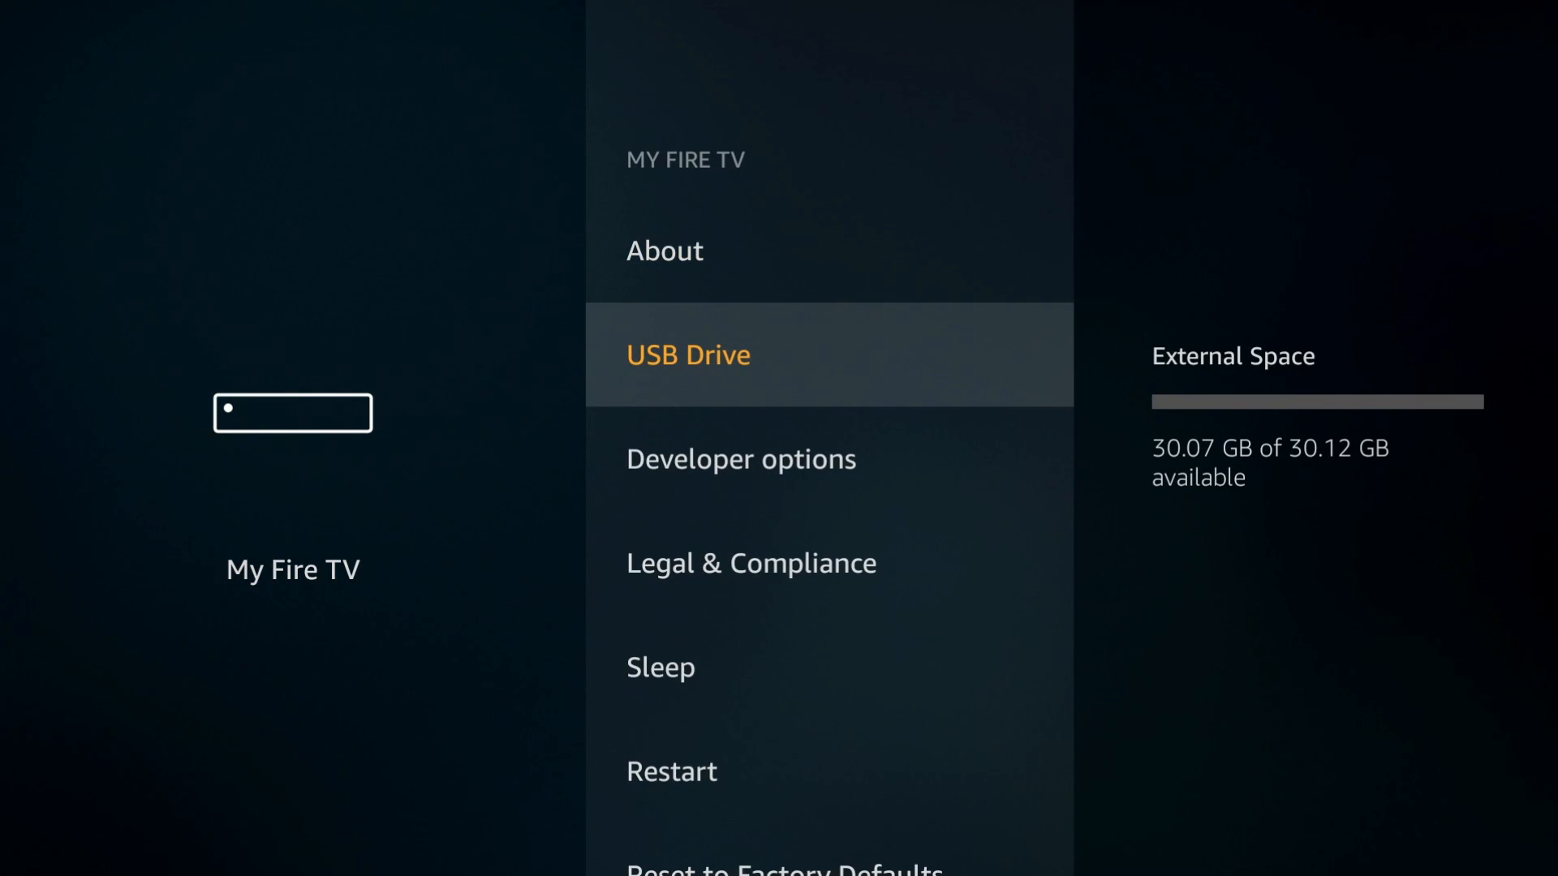
pyautogui.click(688, 356)
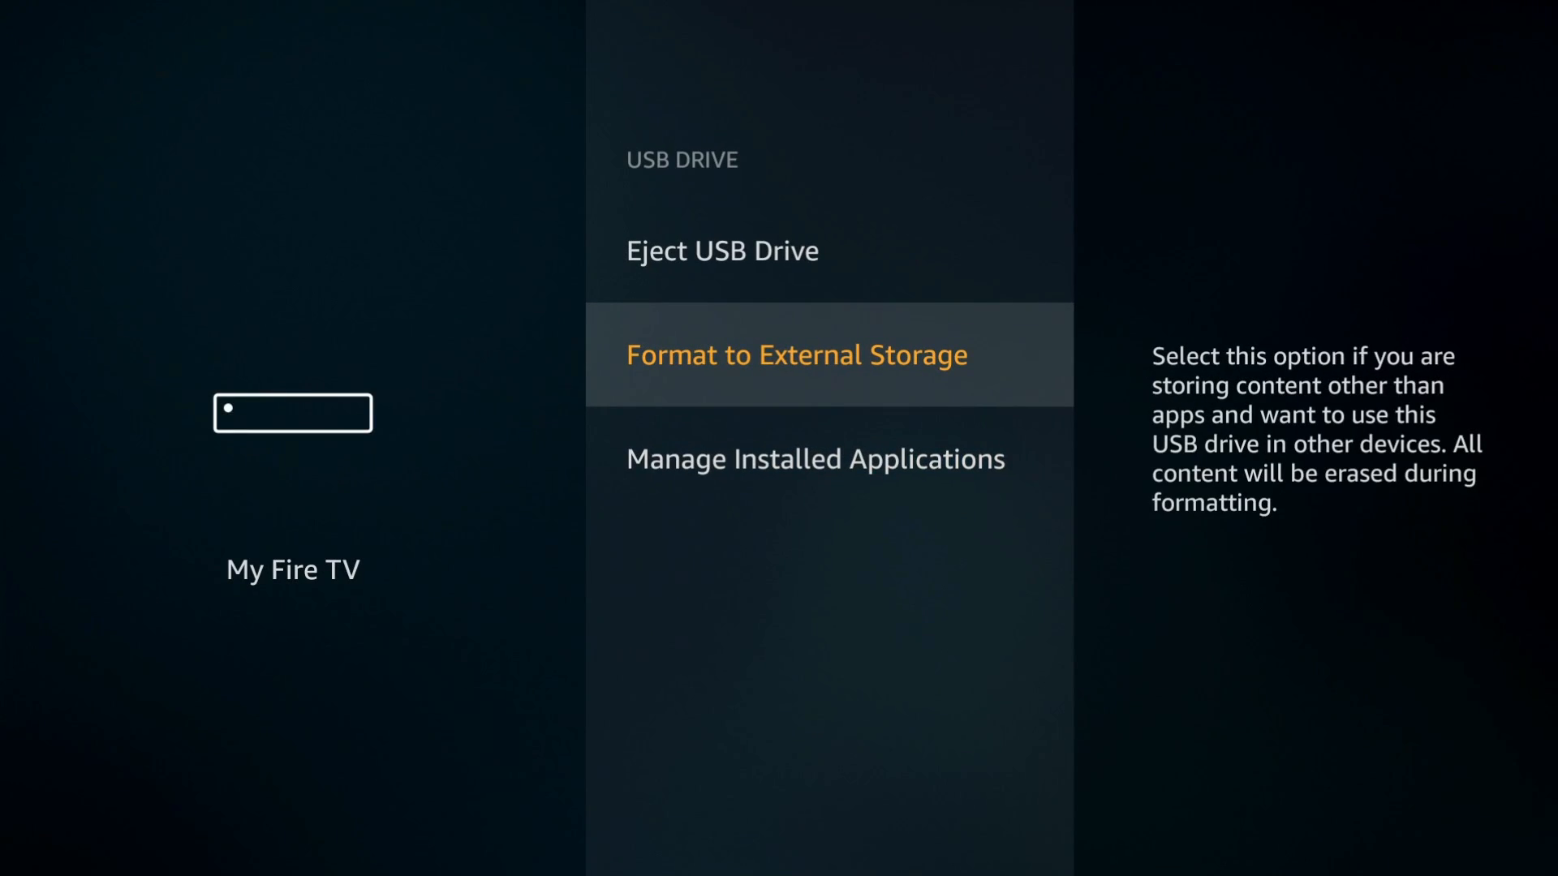
pyautogui.click(795, 355)
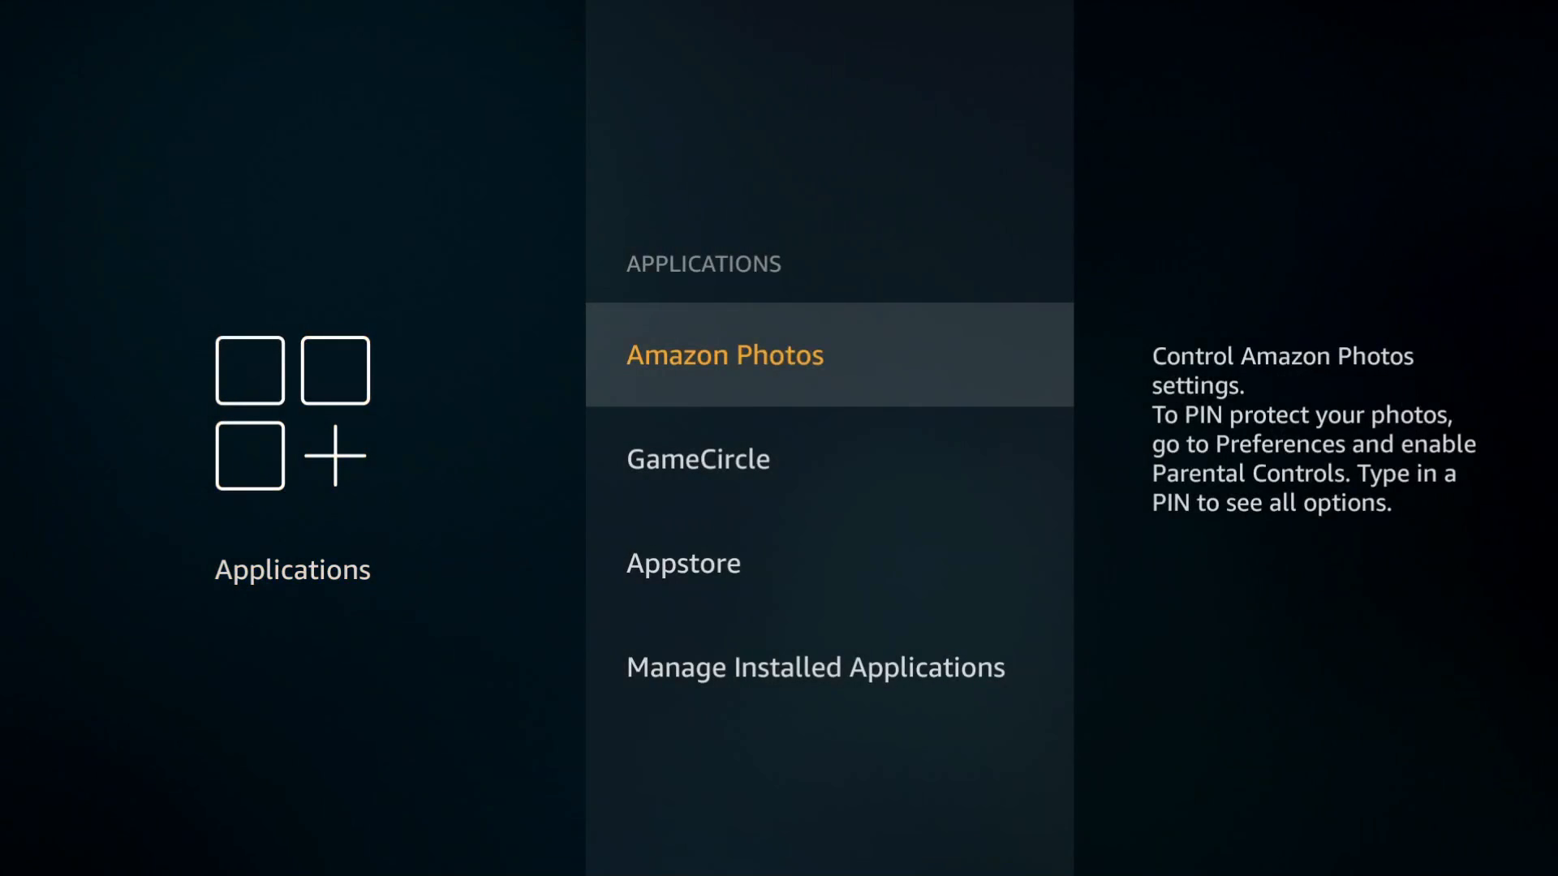
# Browse Manage Installed Applications and view an app's storage details and options
pyautogui.scroll(-3)
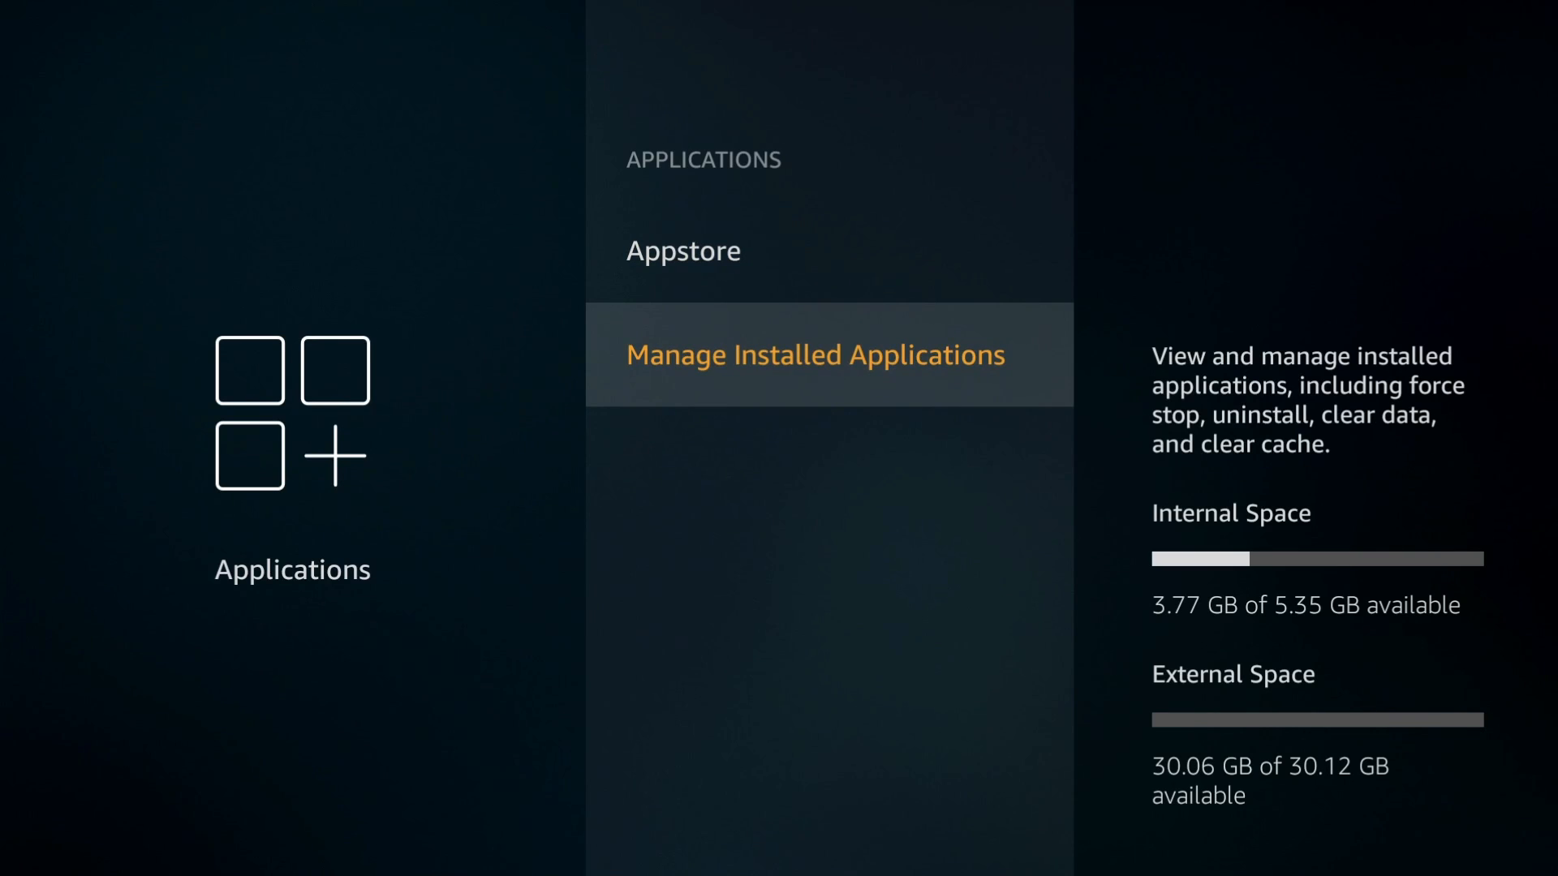
pyautogui.click(813, 354)
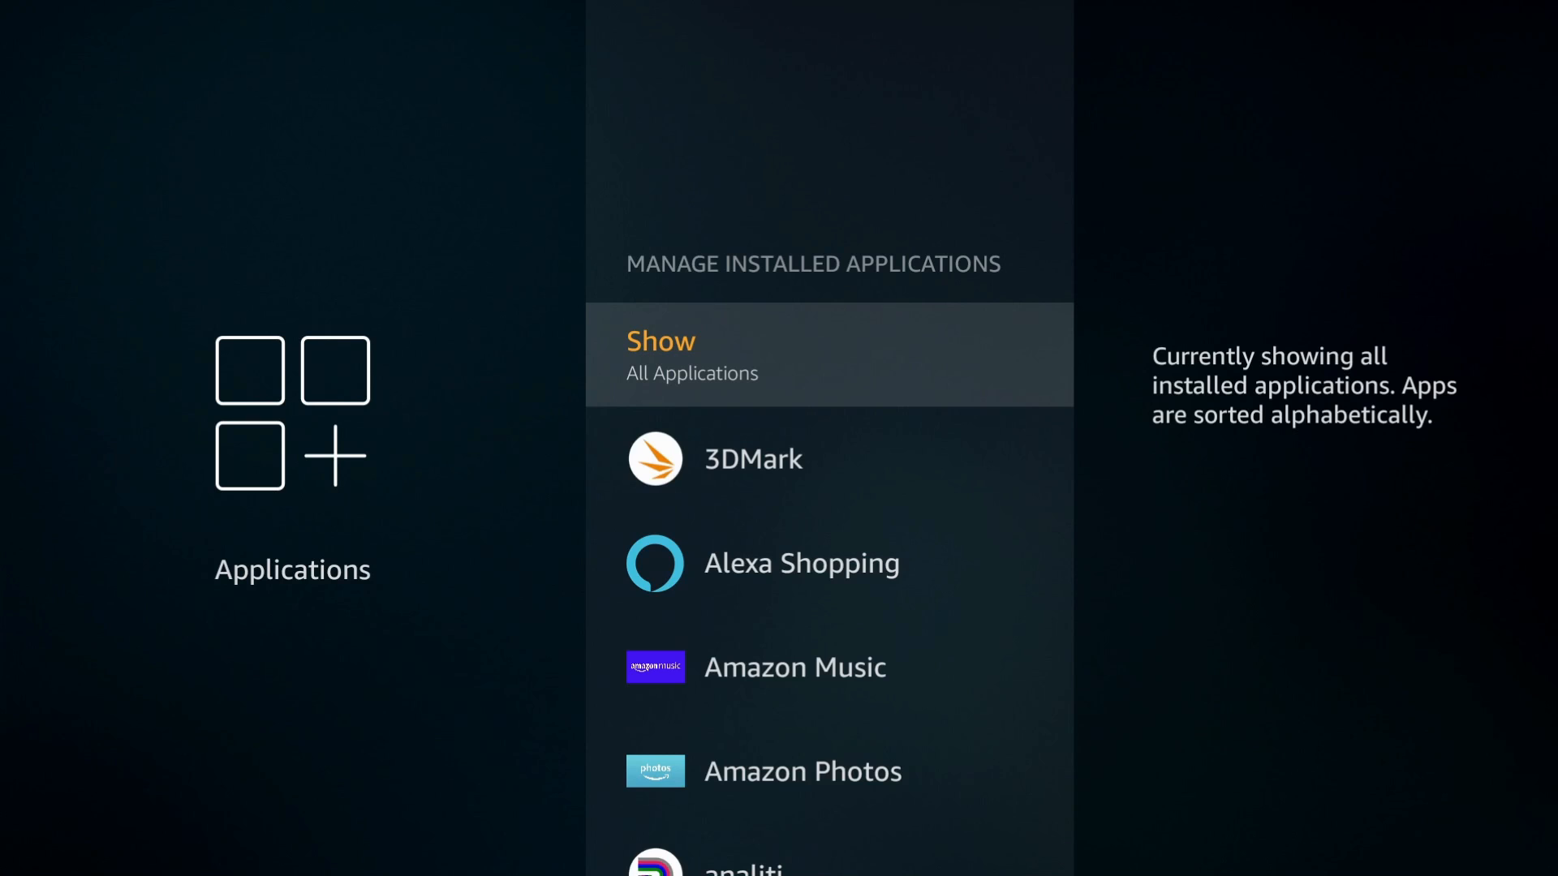
pyautogui.click(829, 354)
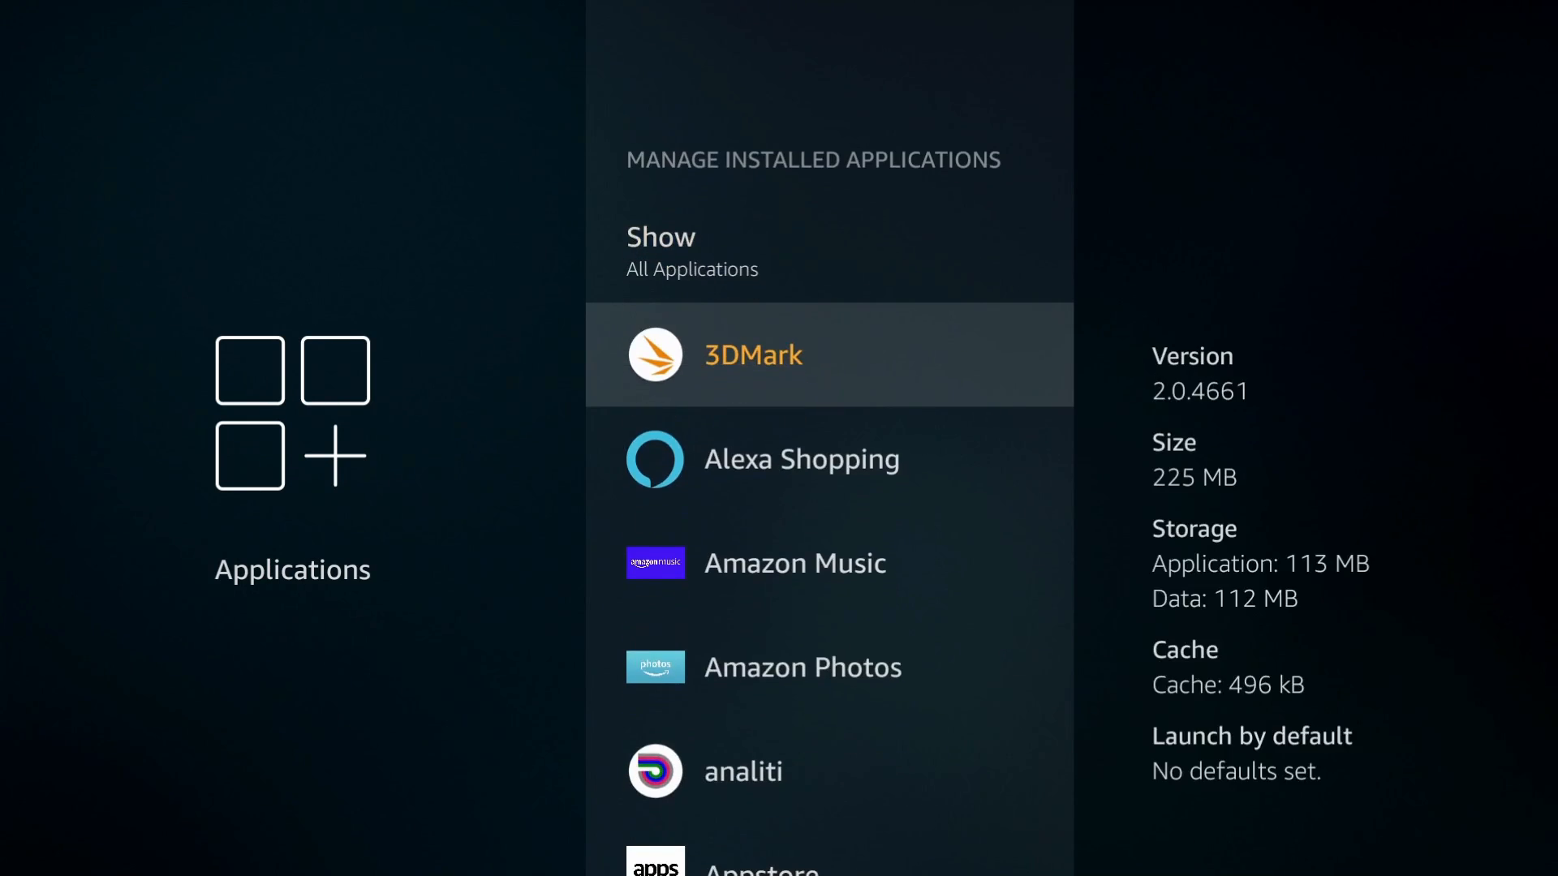
pyautogui.scroll(-3)
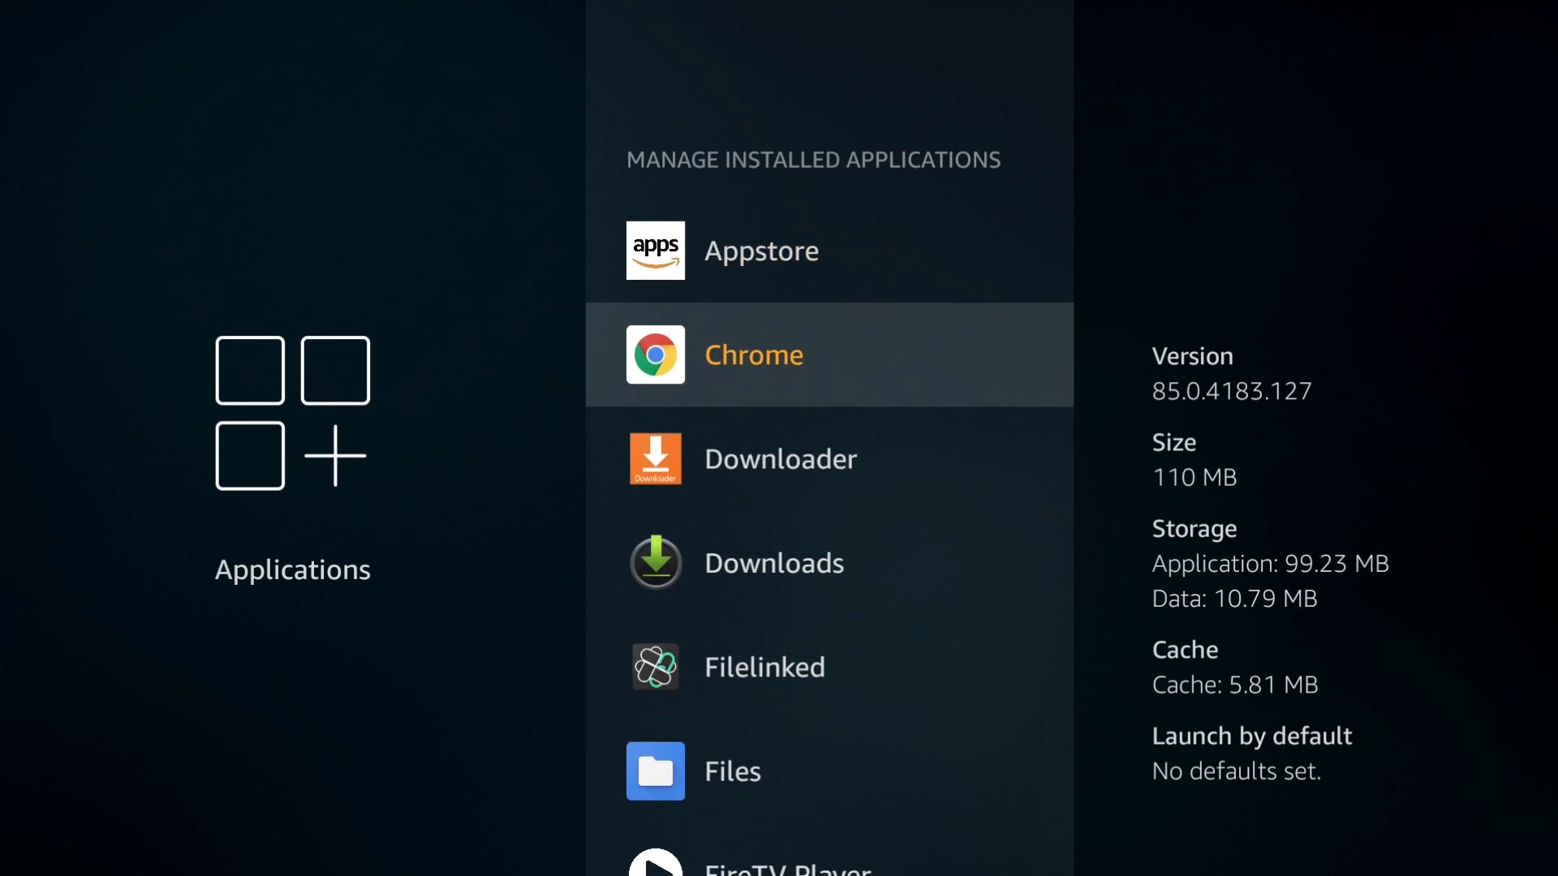
pyautogui.scroll(-3)
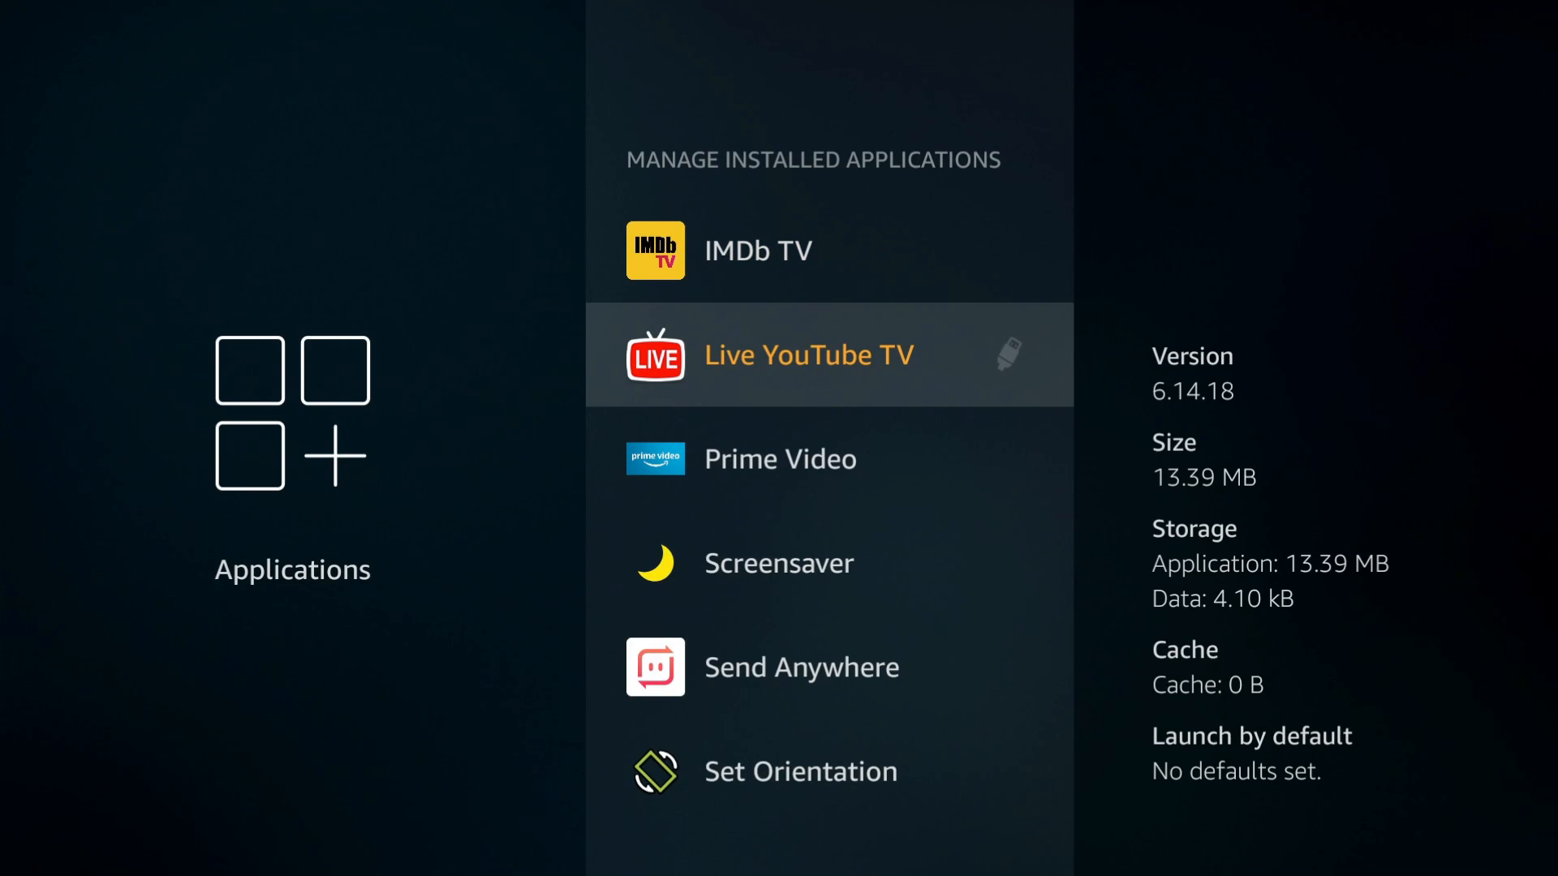
pyautogui.click(809, 356)
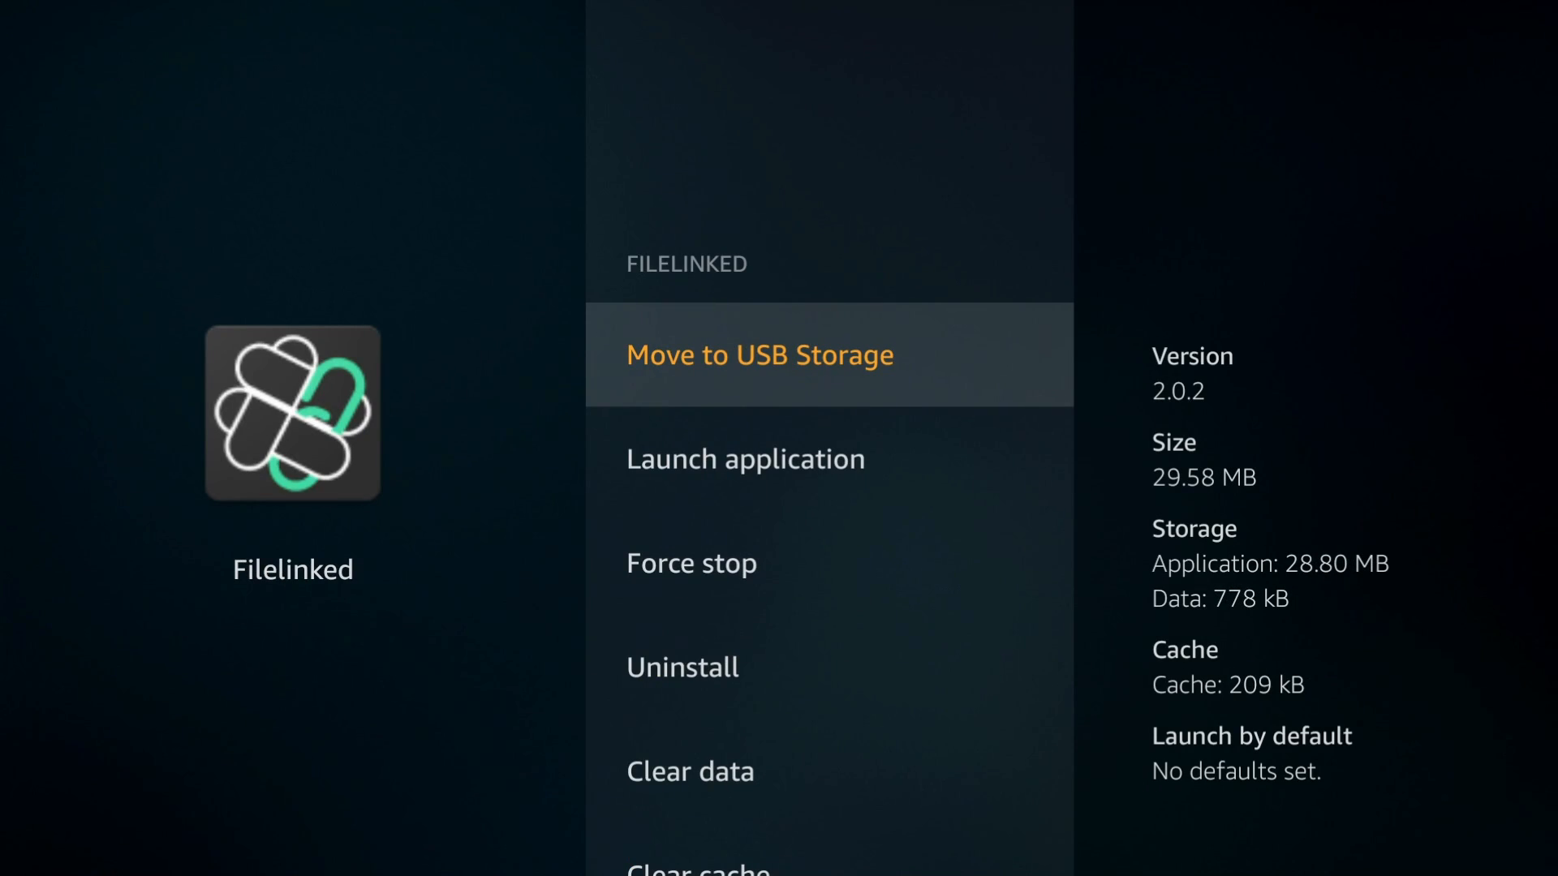
# Move Filelinked to USB Storage from its app options
pyautogui.press('Back')
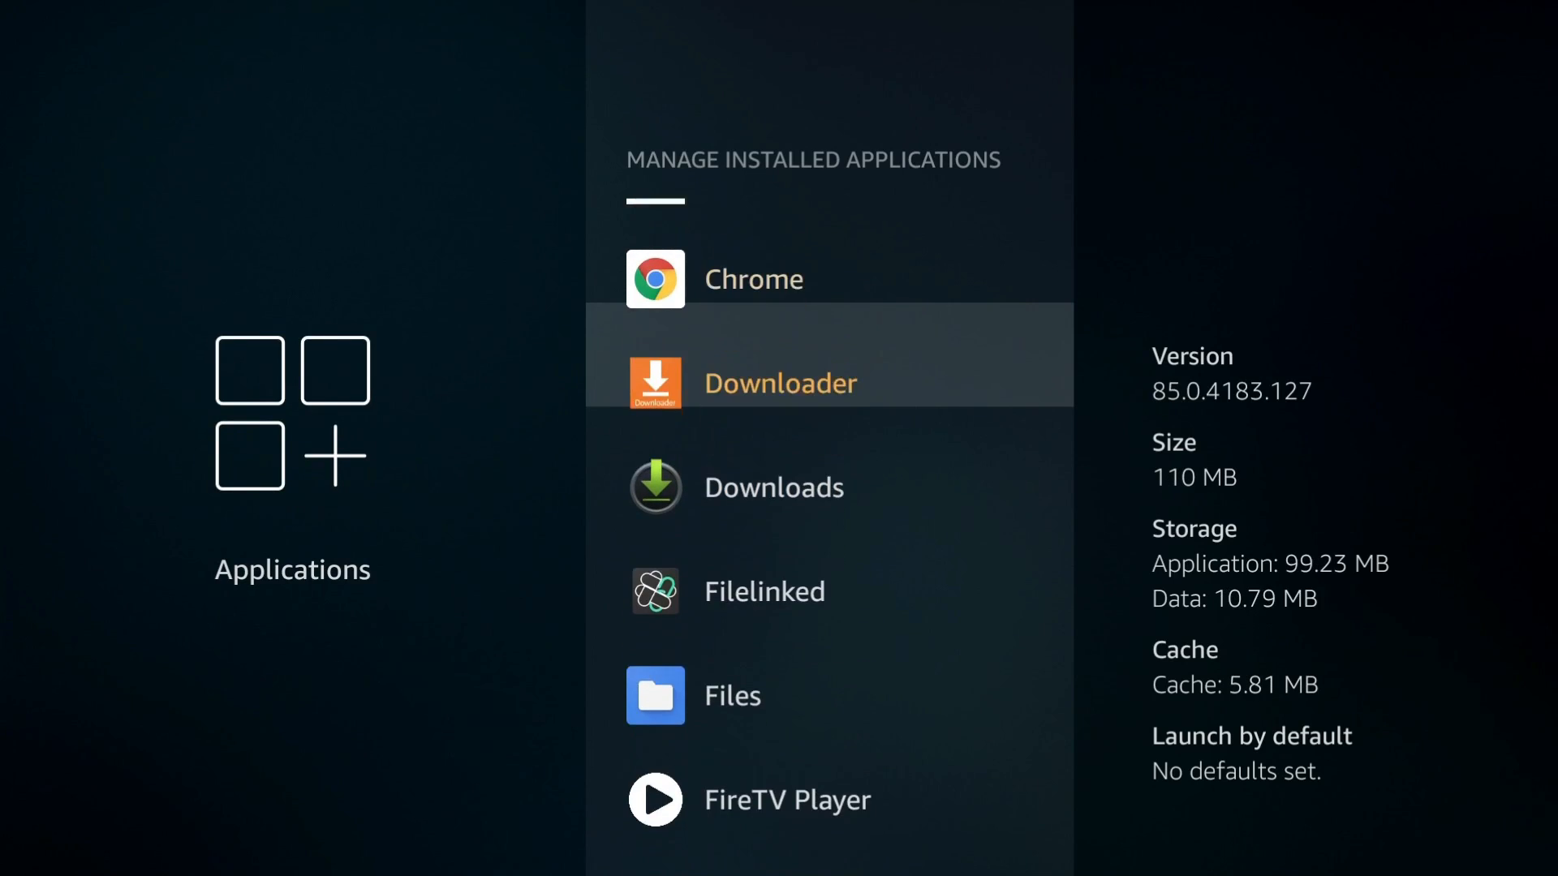
pyautogui.click(781, 383)
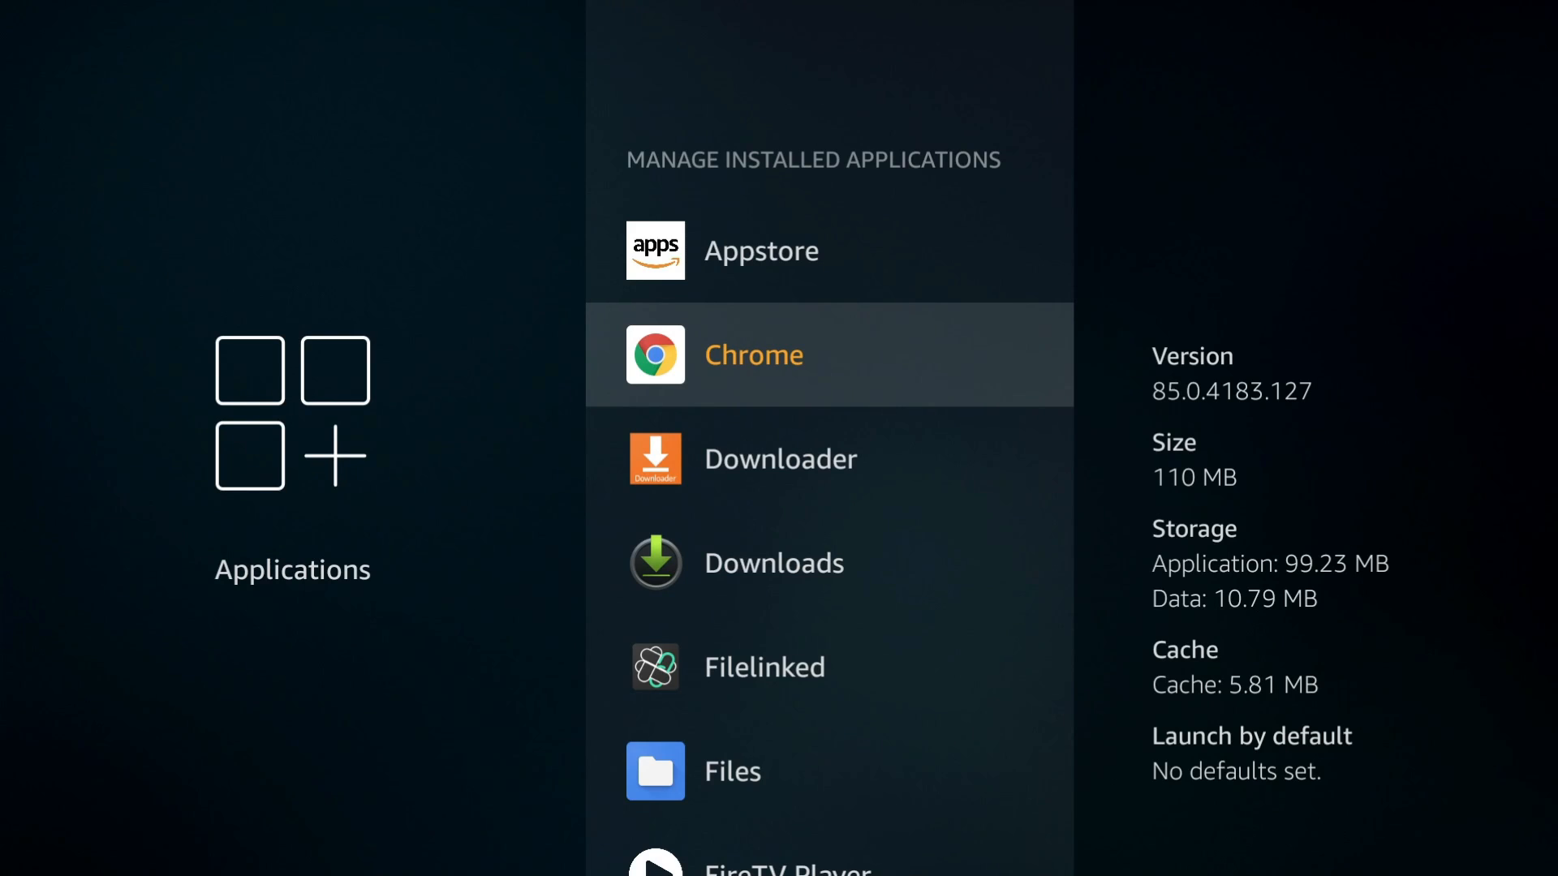
pyautogui.scroll(-3)
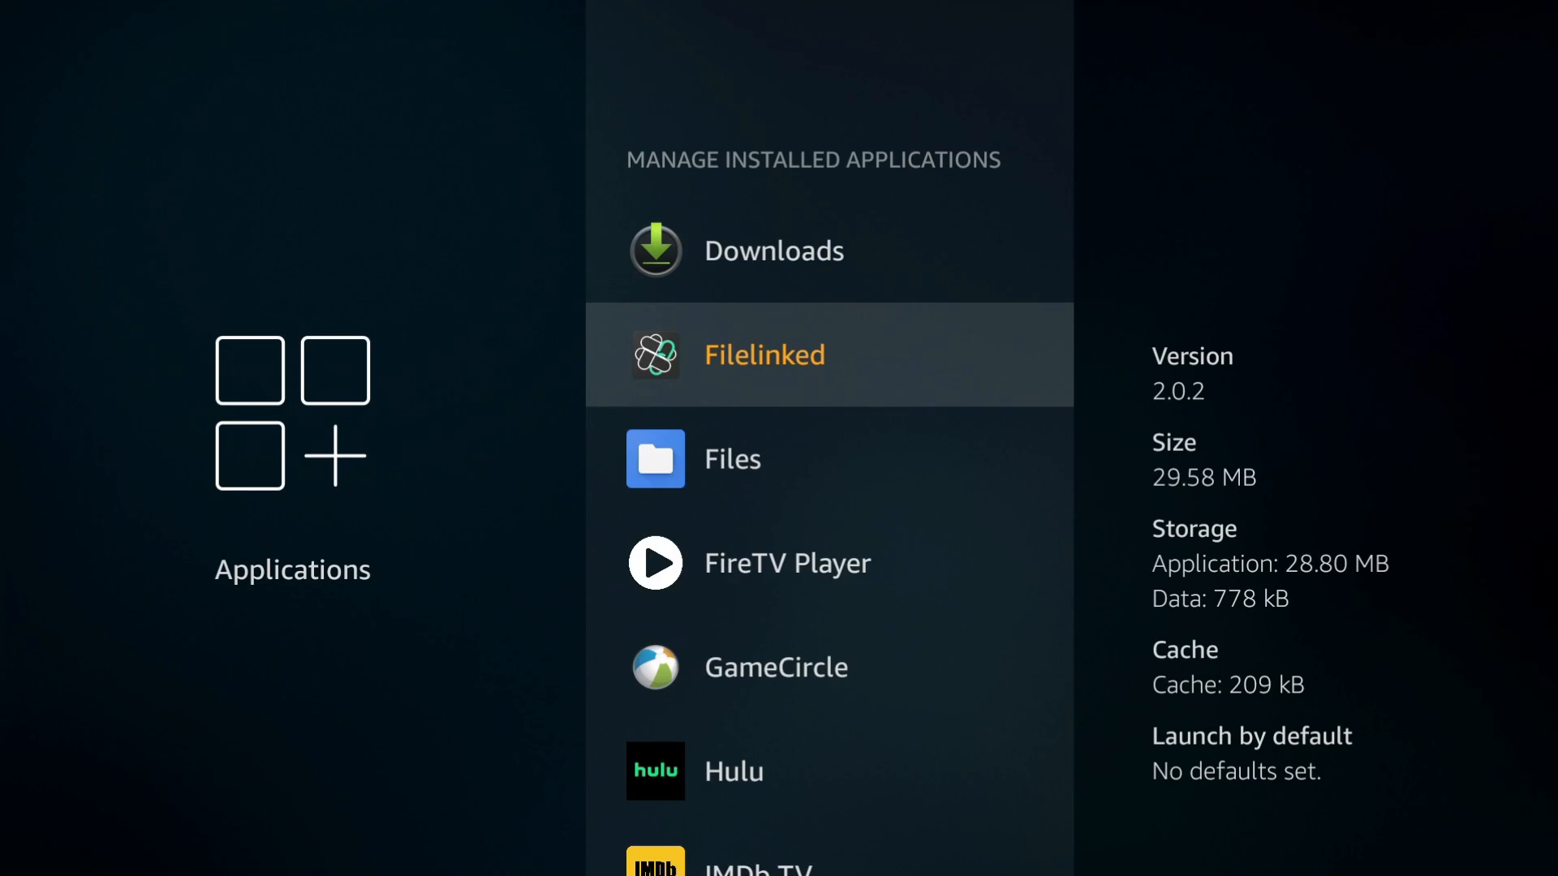
pyautogui.click(764, 356)
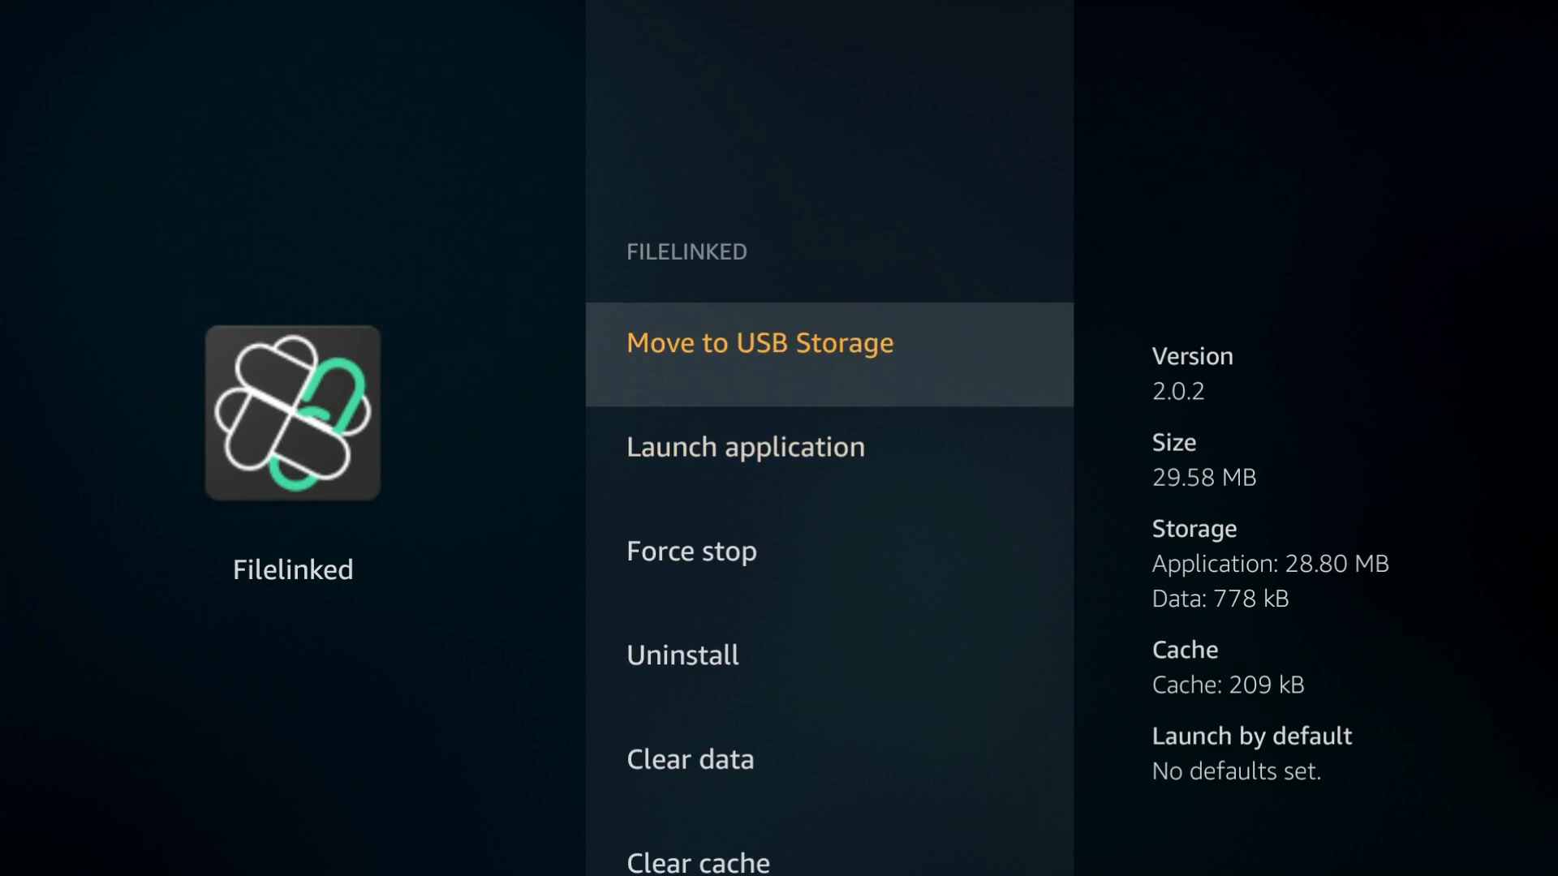
pyautogui.click(758, 343)
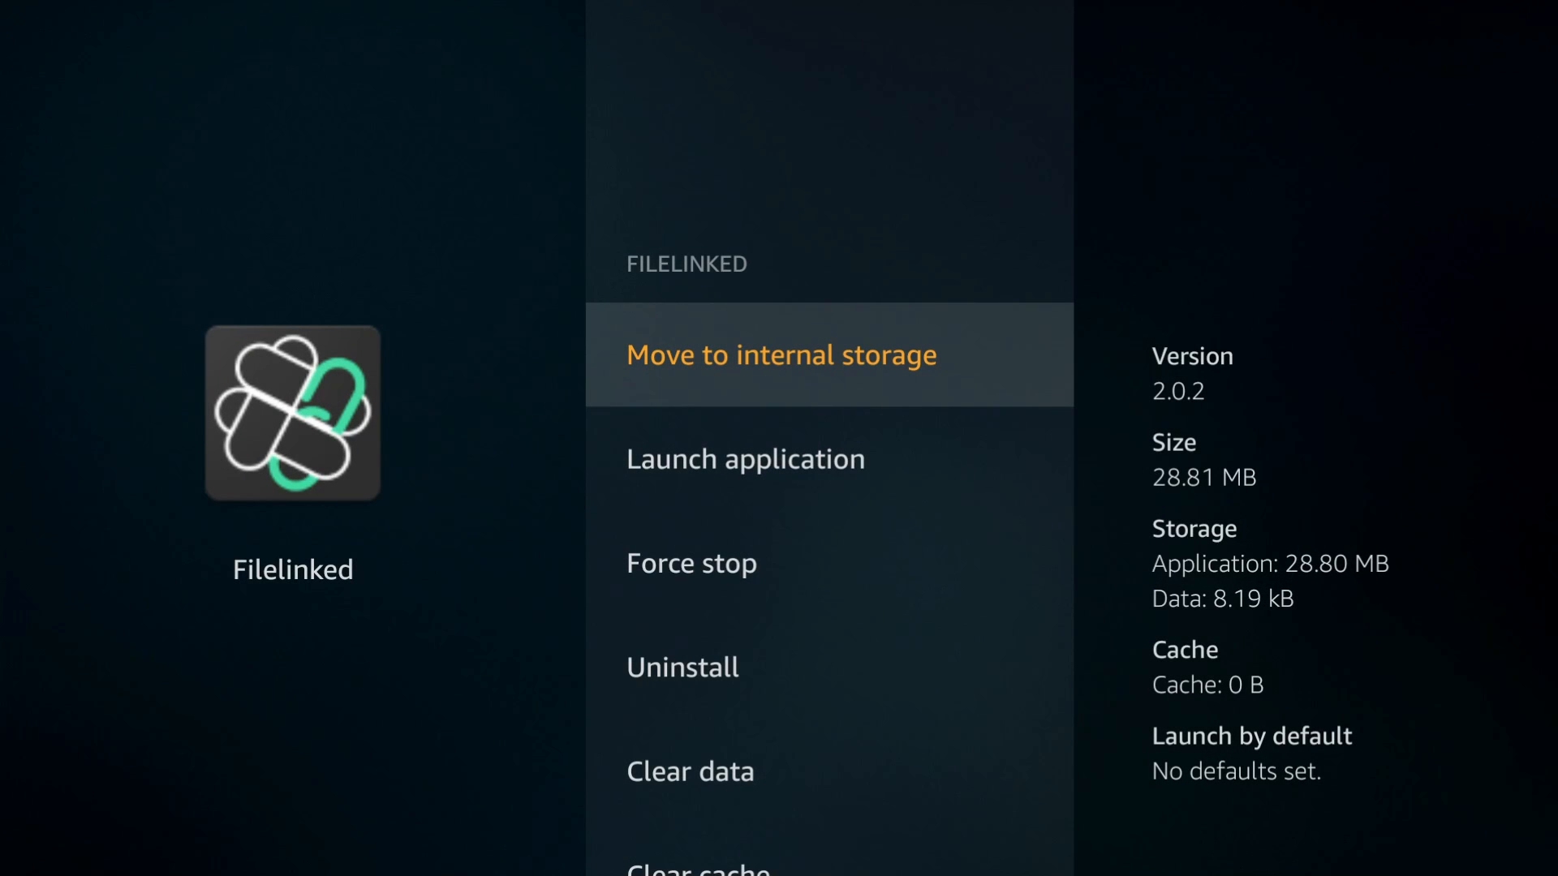
# Filter the installed apps list to show USB Only
pyautogui.press('Back')
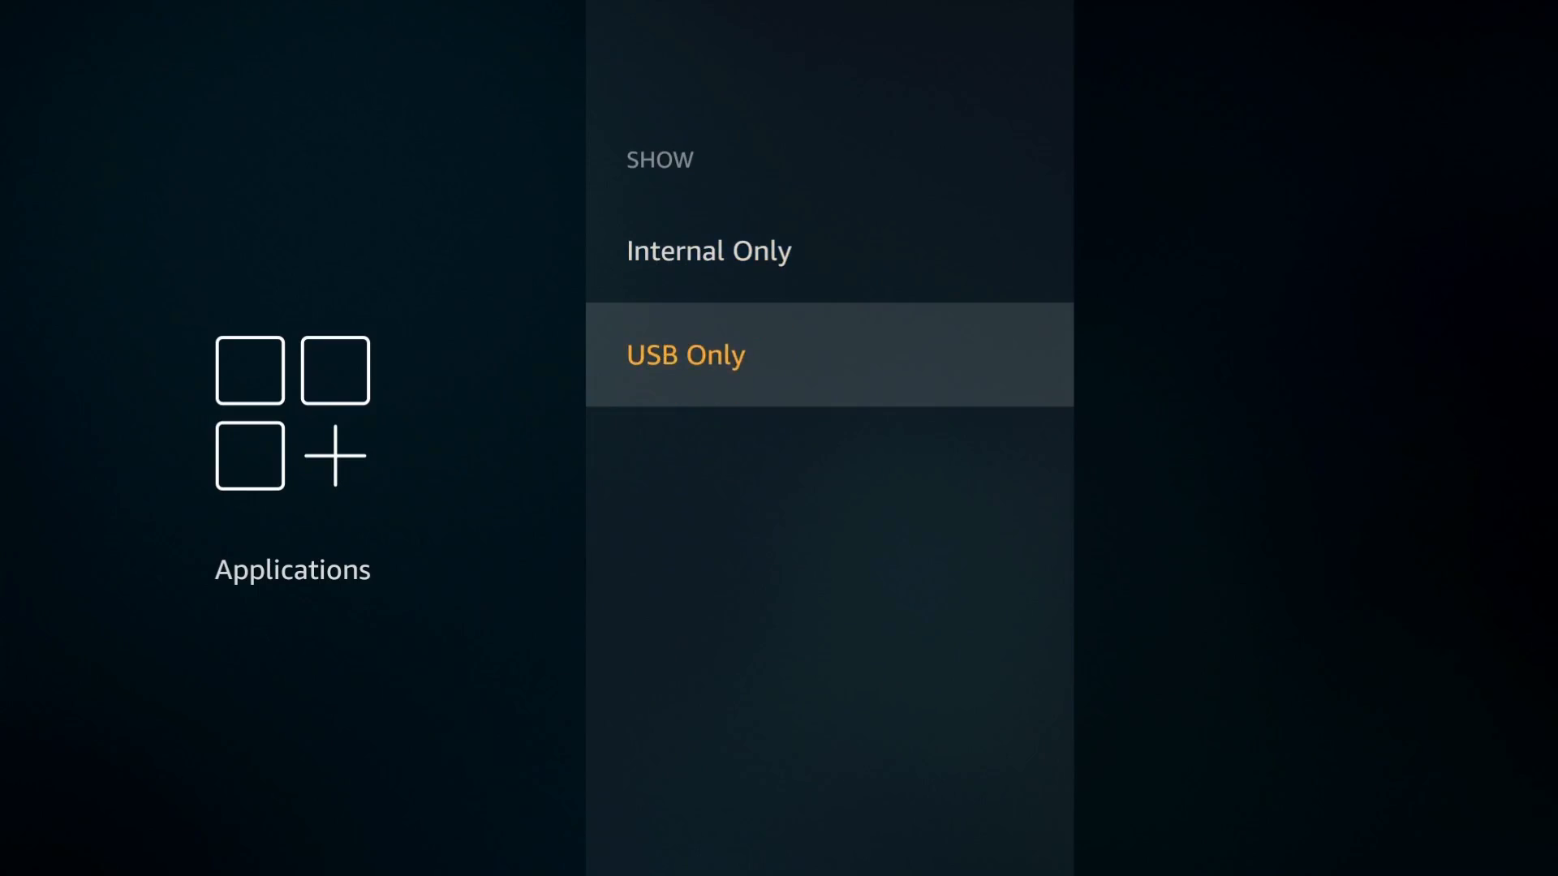
pyautogui.click(685, 356)
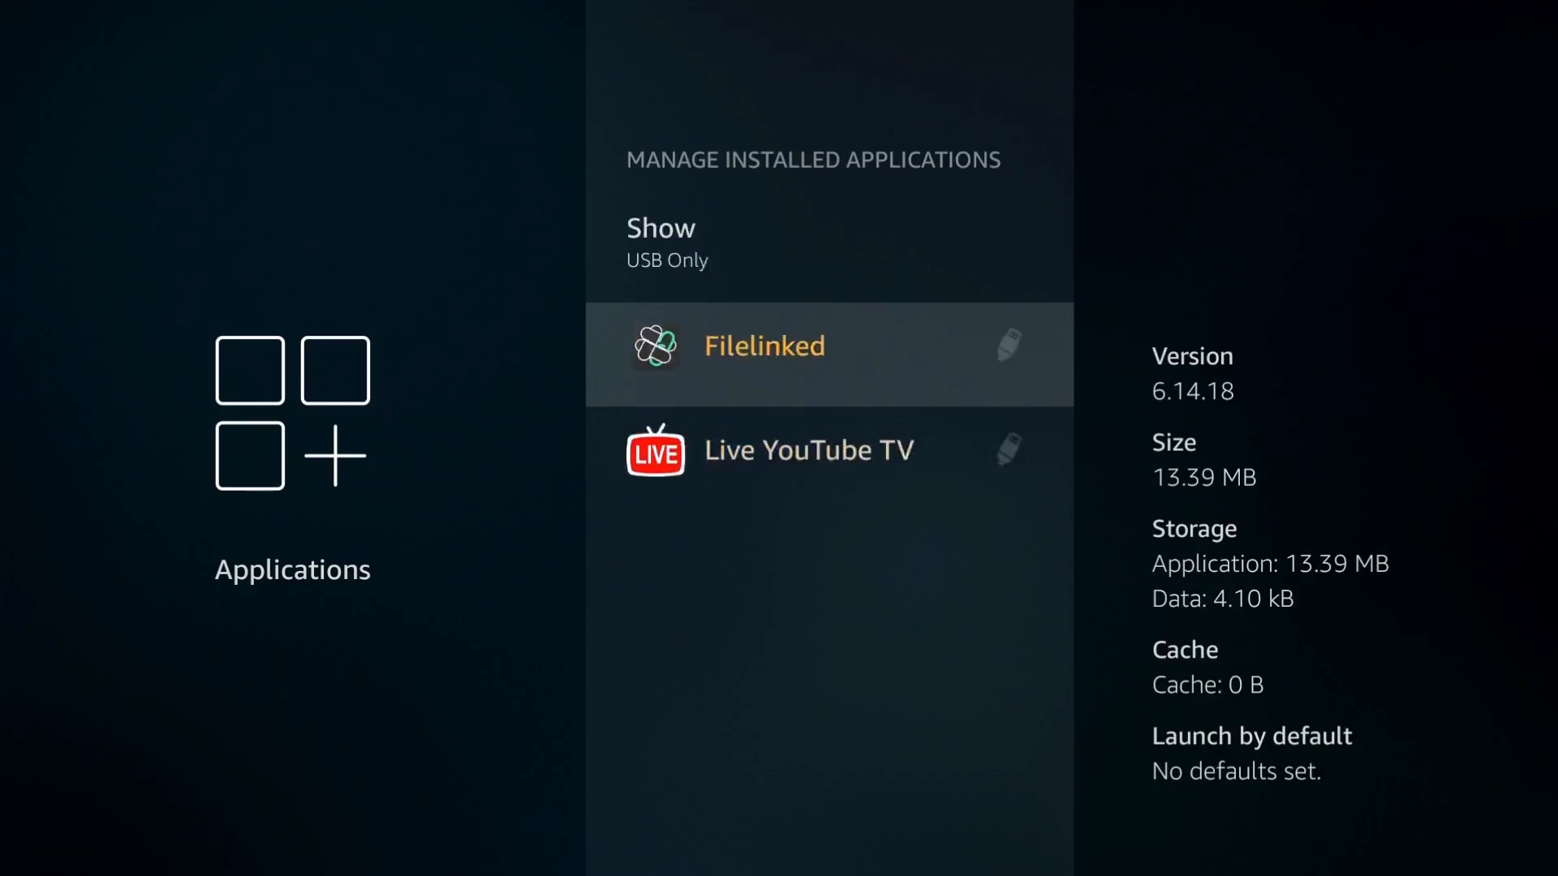